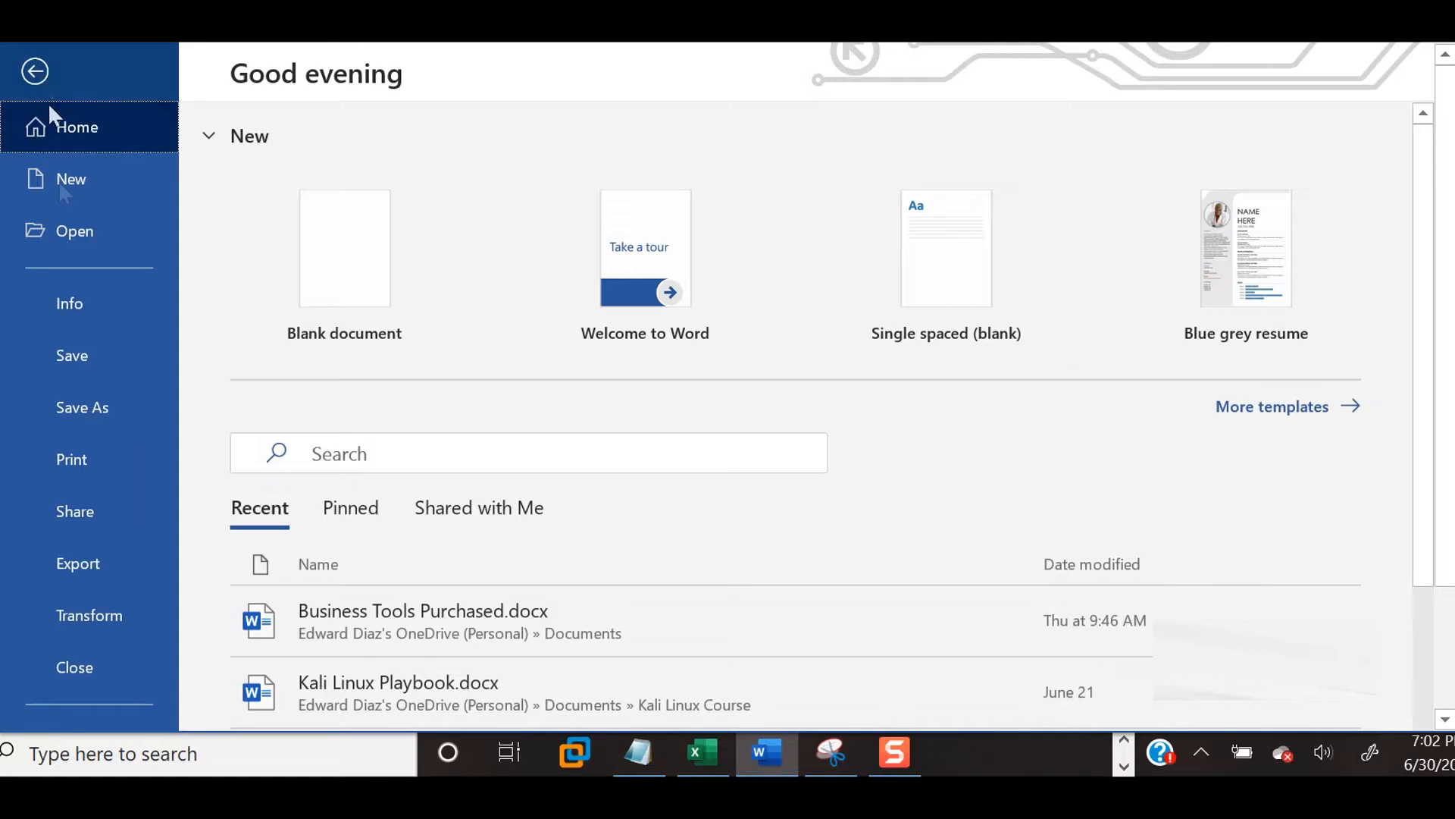
# Protect the Word document with Encrypt with Password and begin re-entering the password to confirm
pyautogui.click(69, 303)
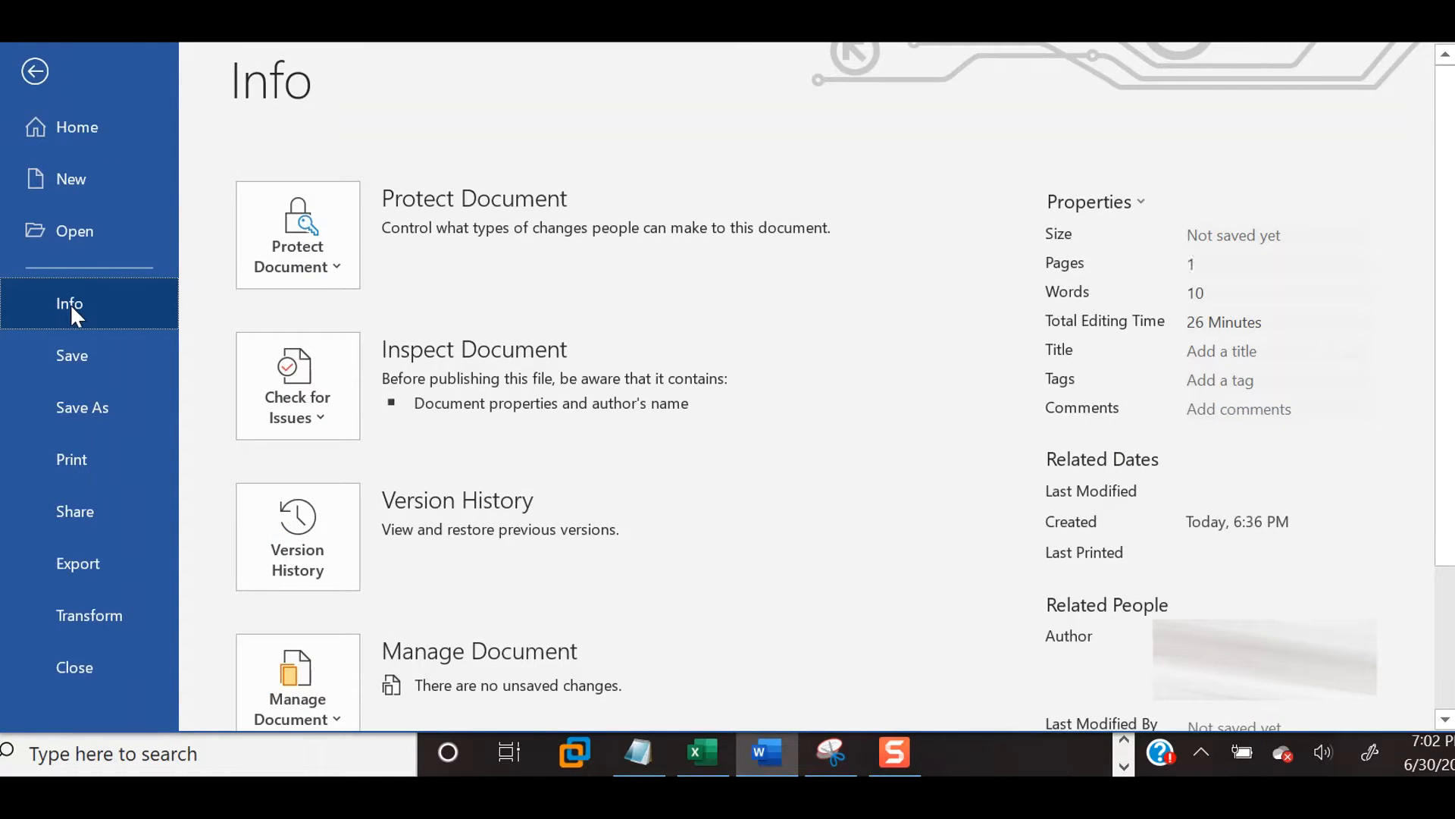
pyautogui.click(297, 255)
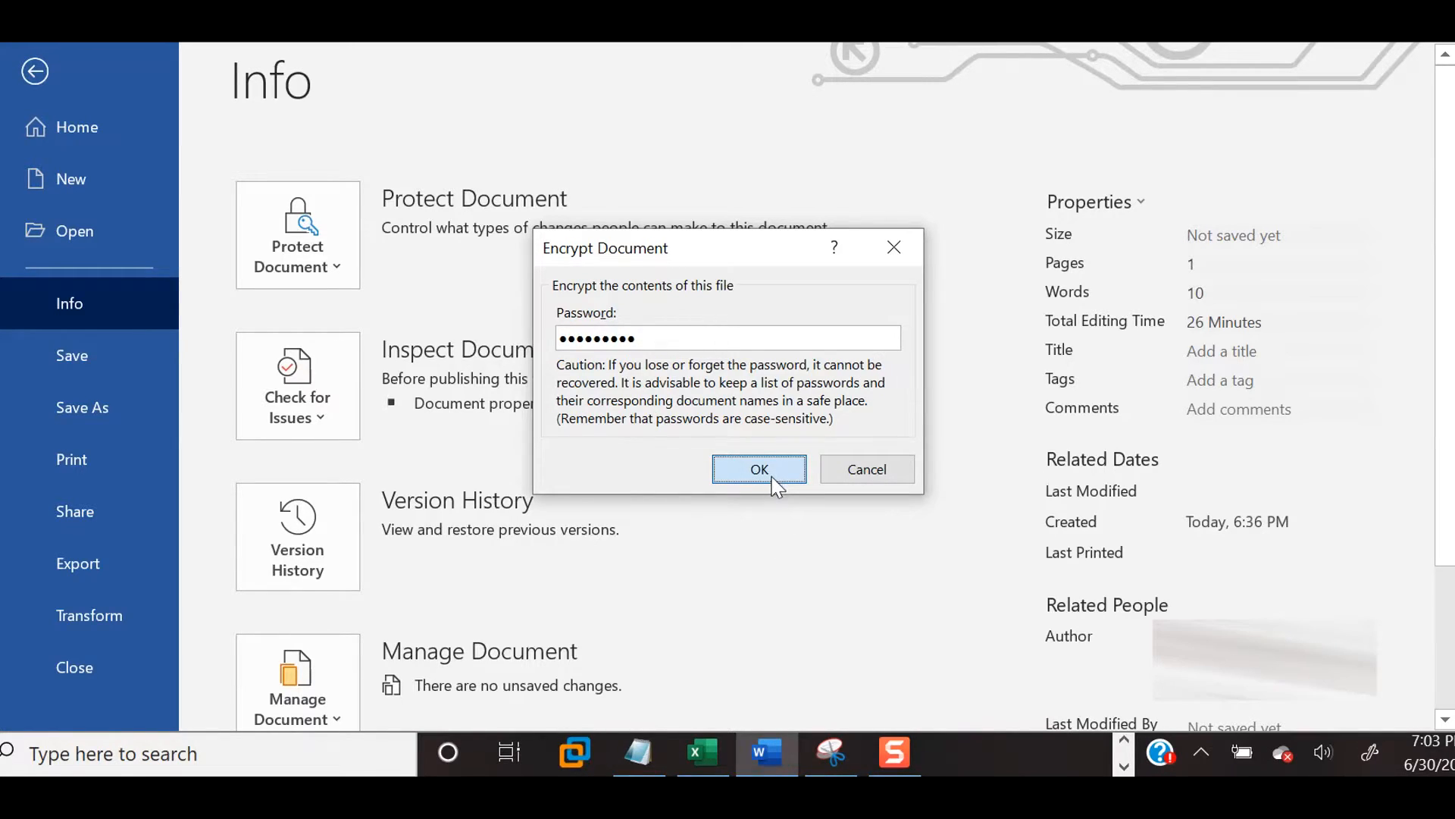
pyautogui.click(758, 469)
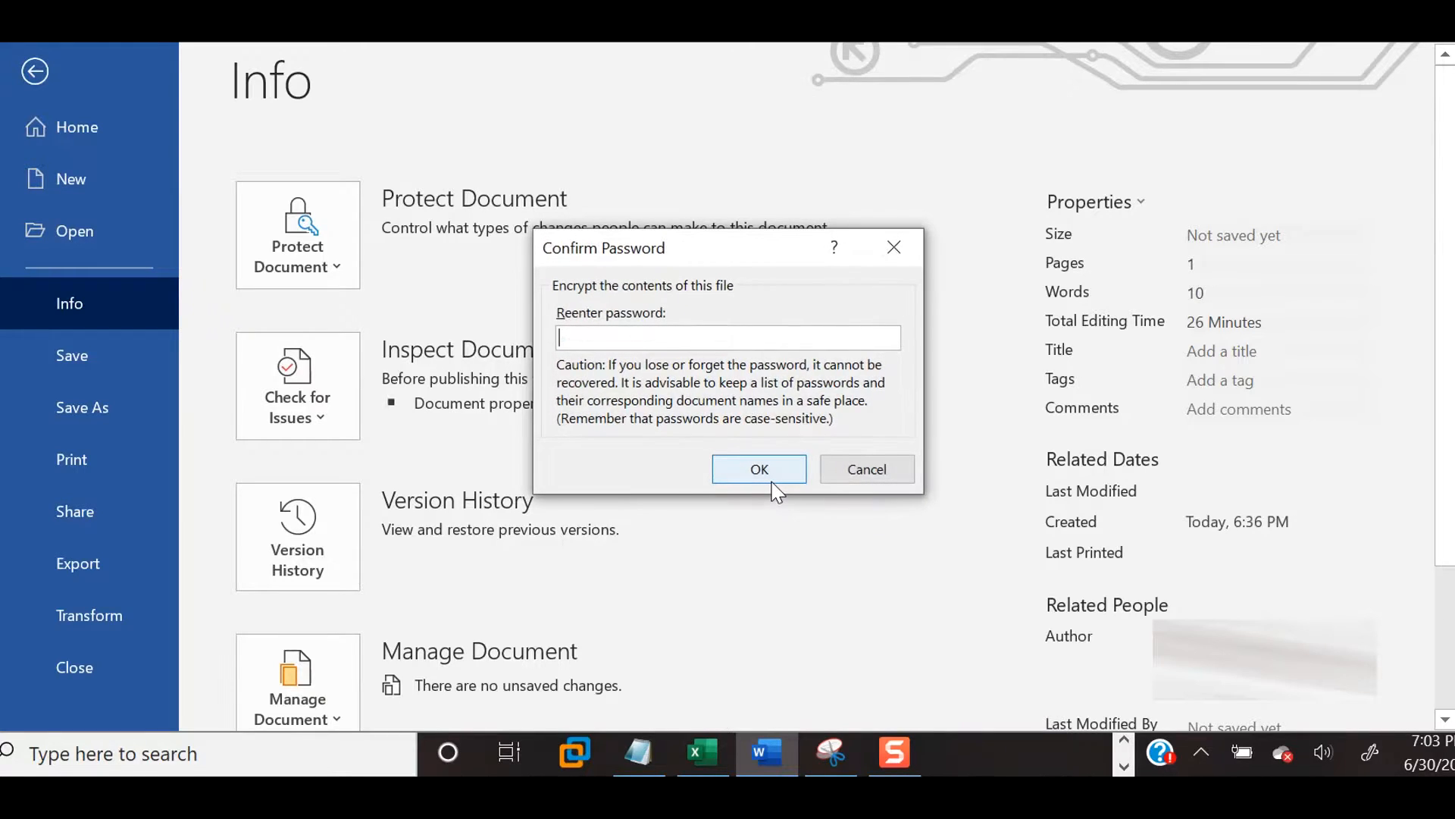
pyautogui.write('••')
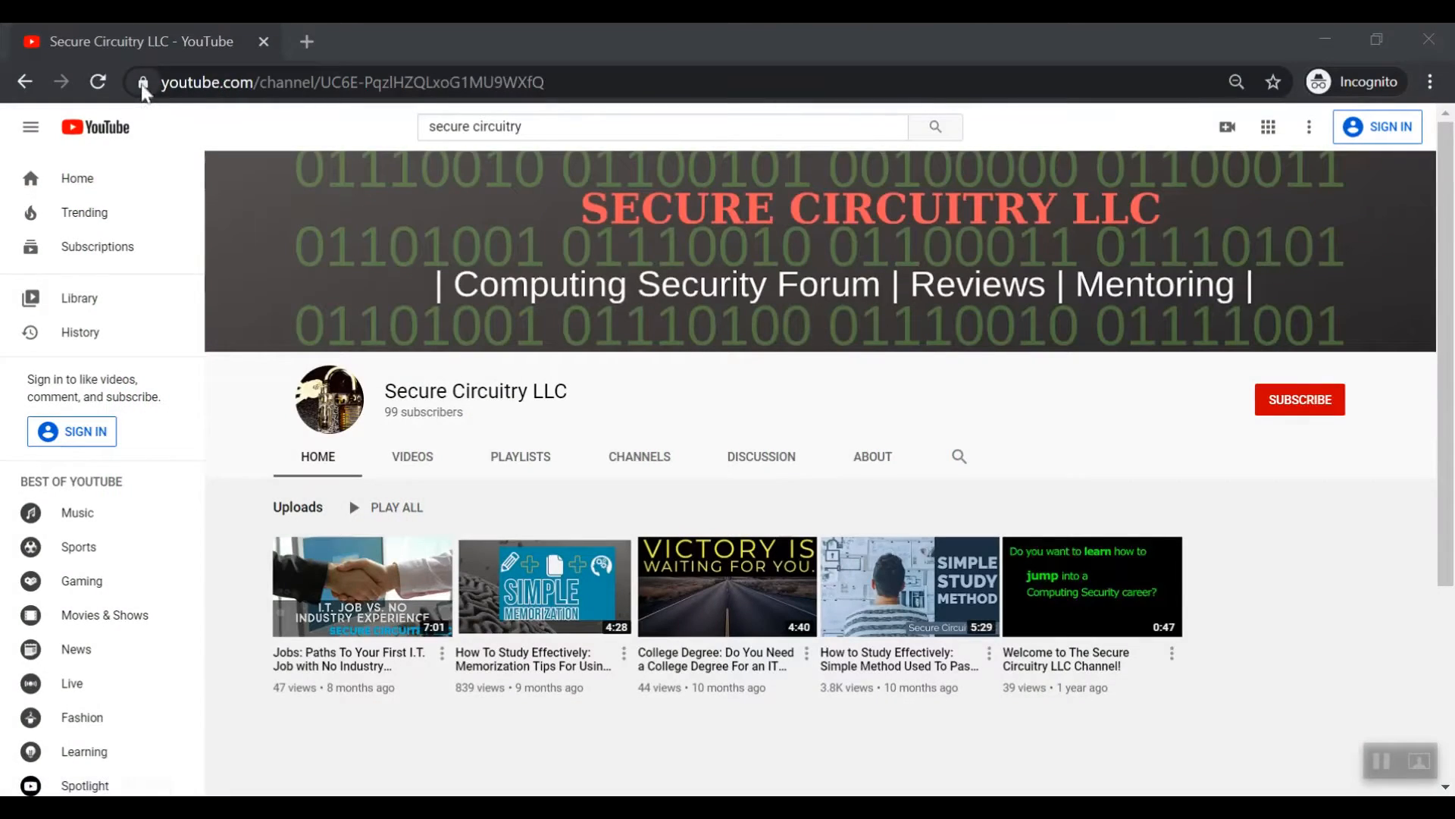
# Open the site's certificate details and view Signature algorithm, Public key and Key Usage
pyautogui.click(141, 82)
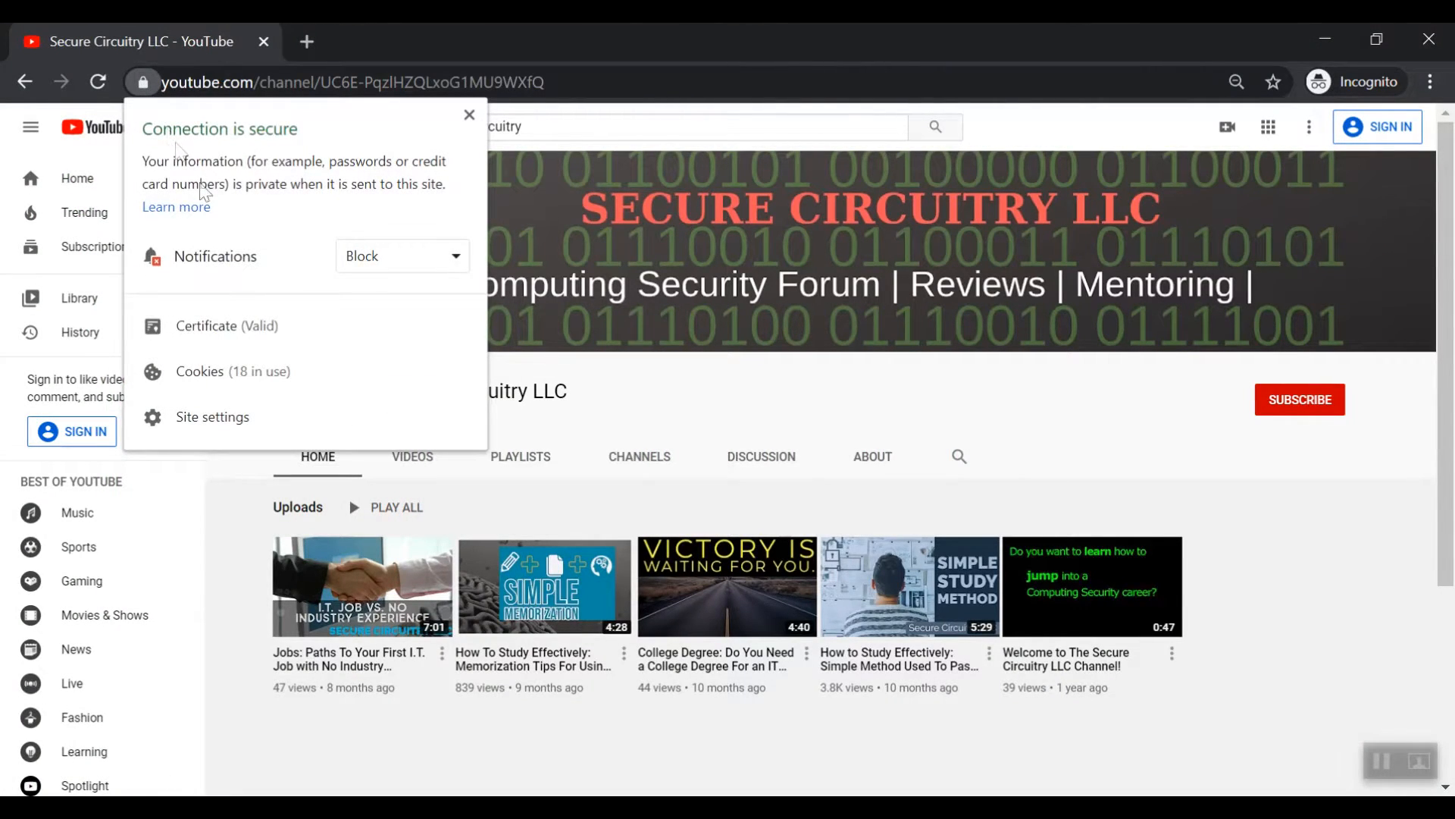
pyautogui.click(225, 326)
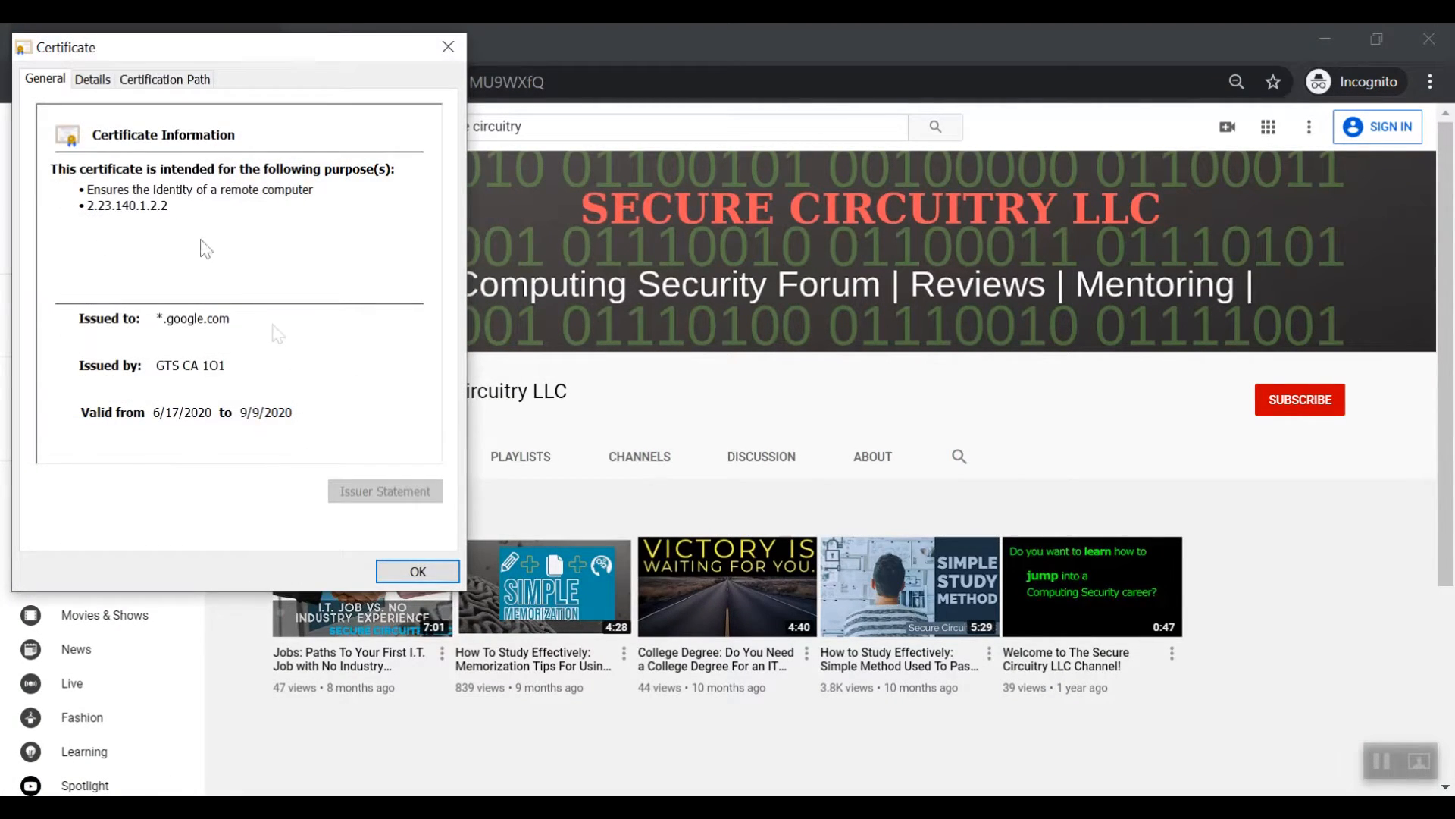
pyautogui.click(92, 79)
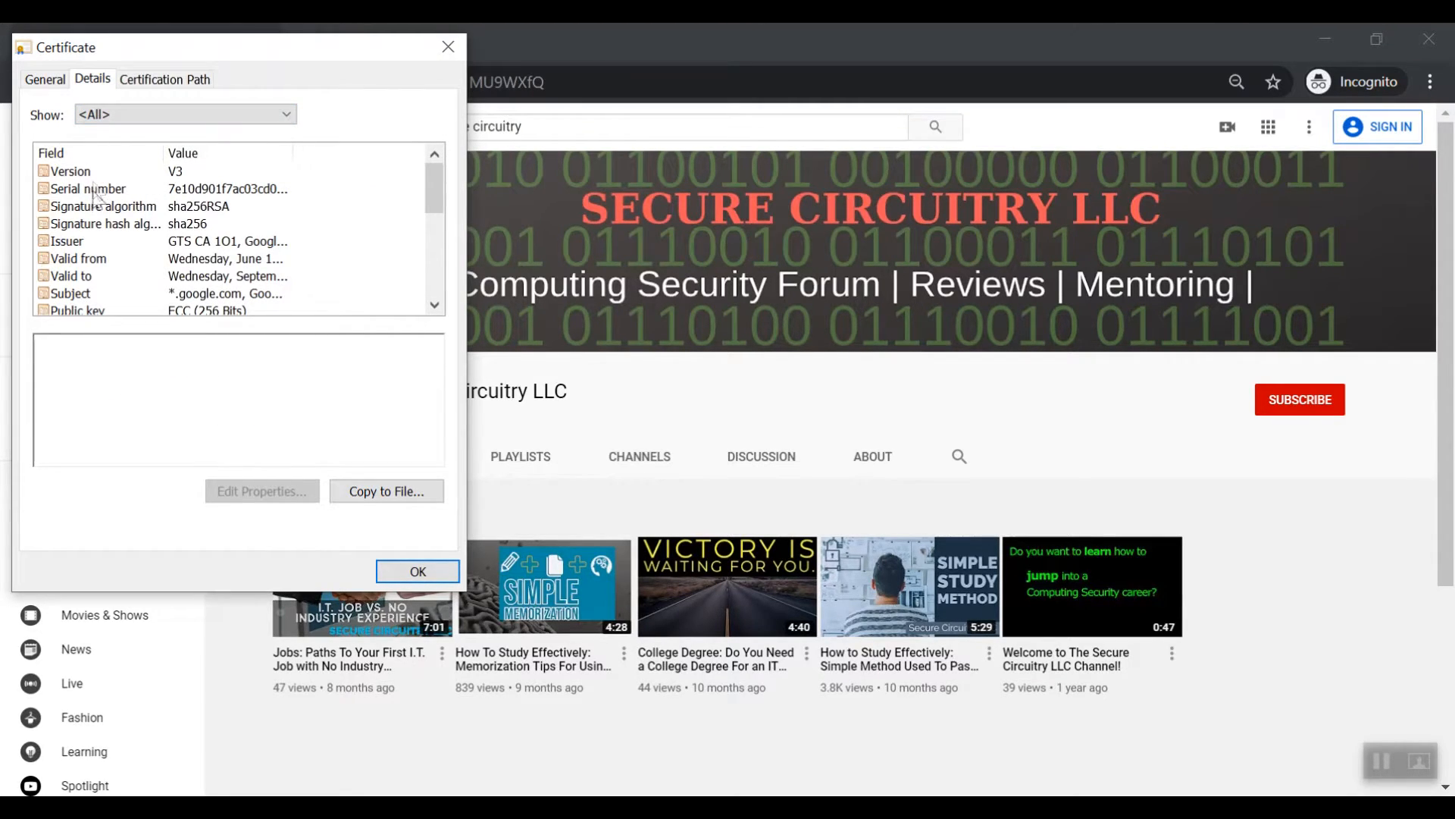
pyautogui.click(105, 206)
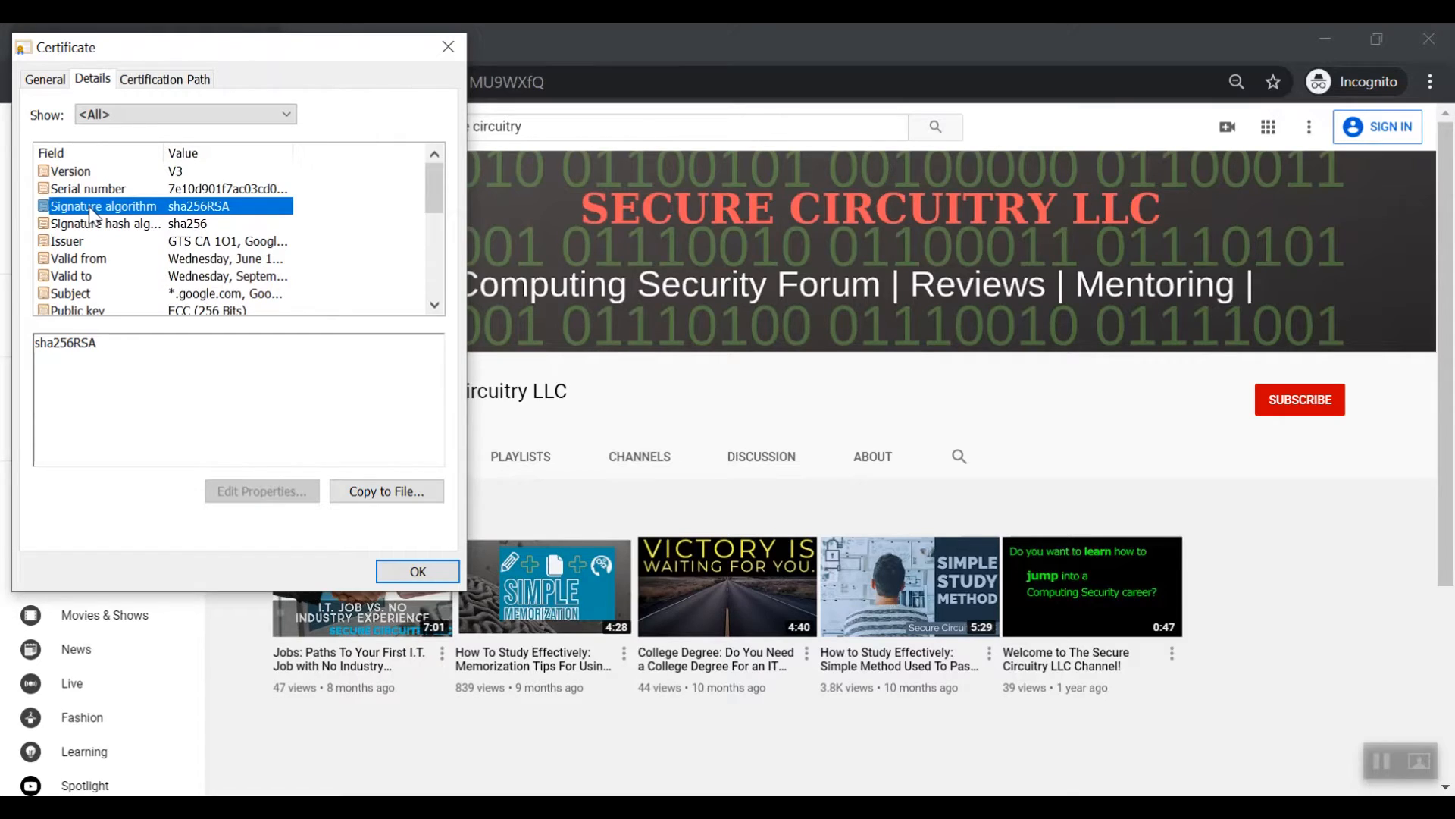
pyautogui.moveTo(102, 269)
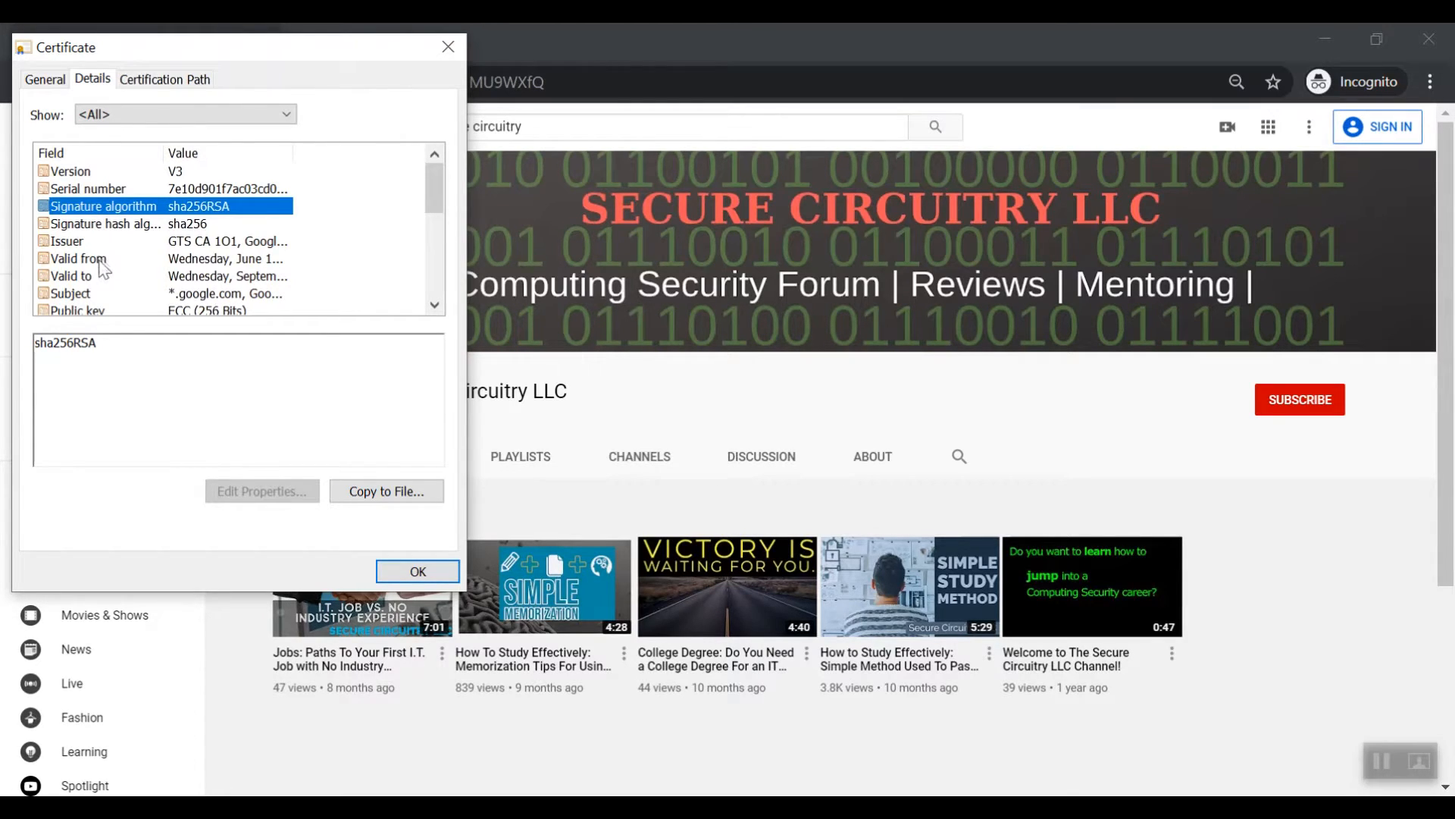
pyautogui.moveTo(93, 310)
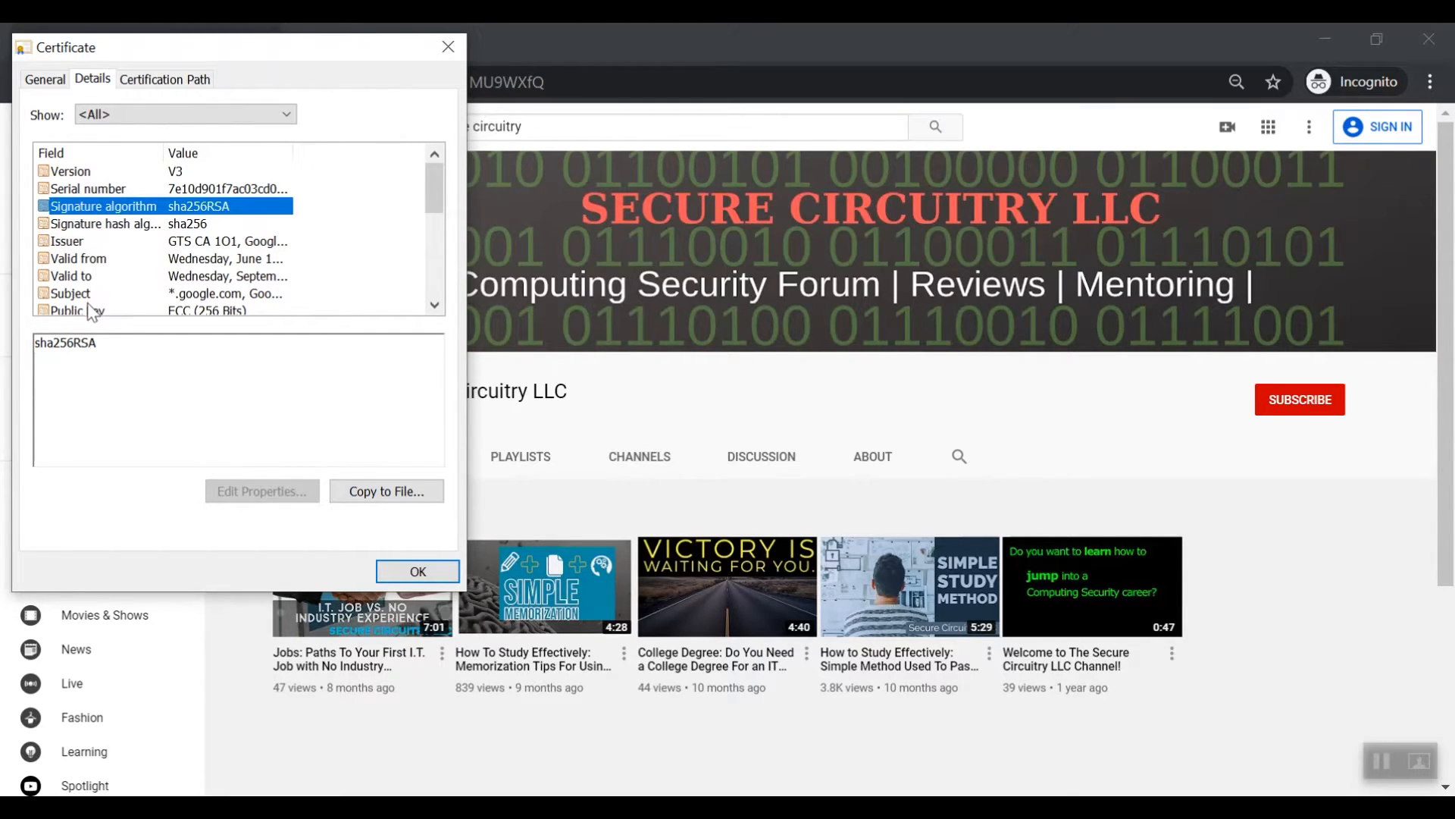
pyautogui.click(74, 292)
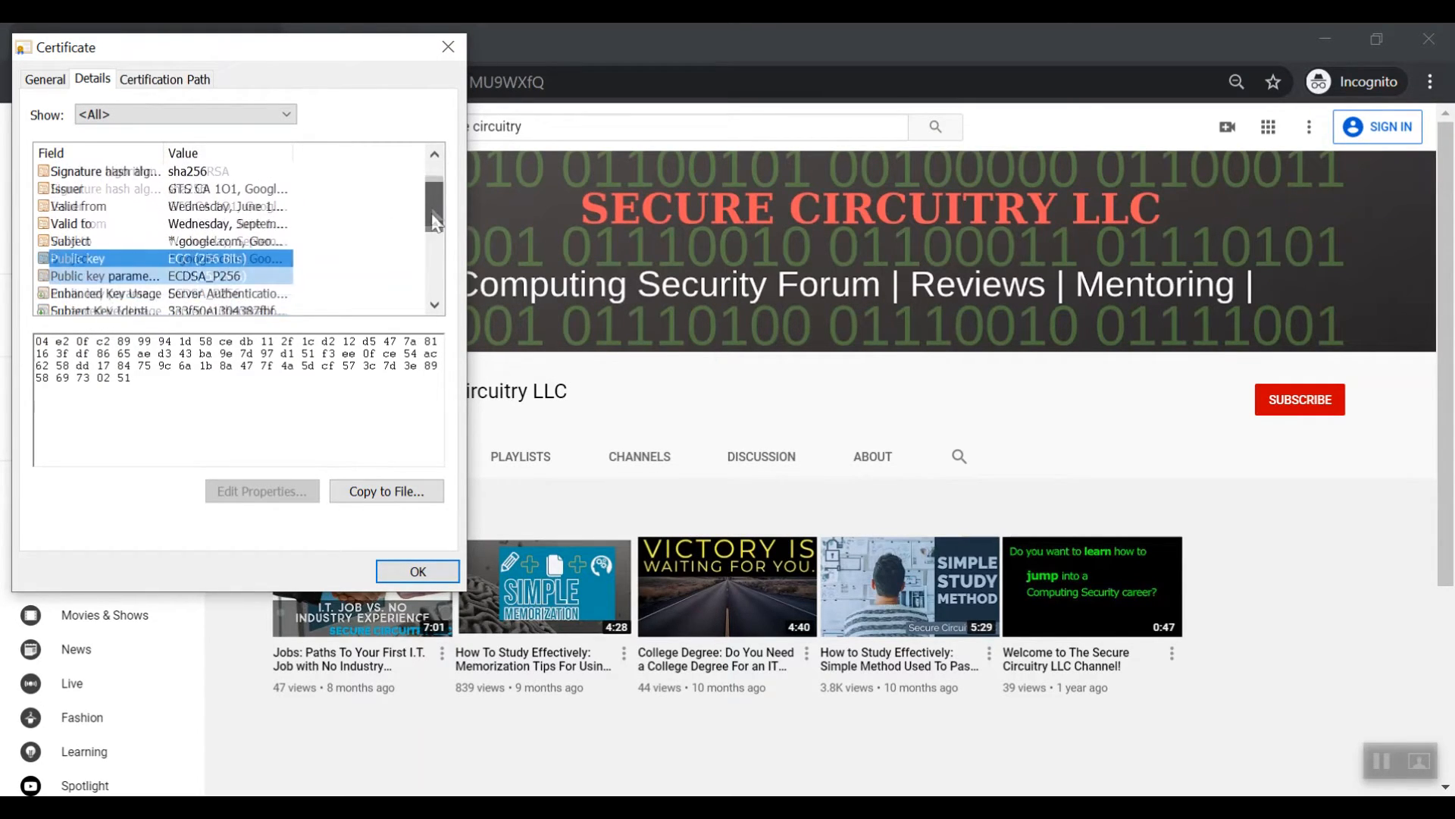
pyautogui.scroll(-3)
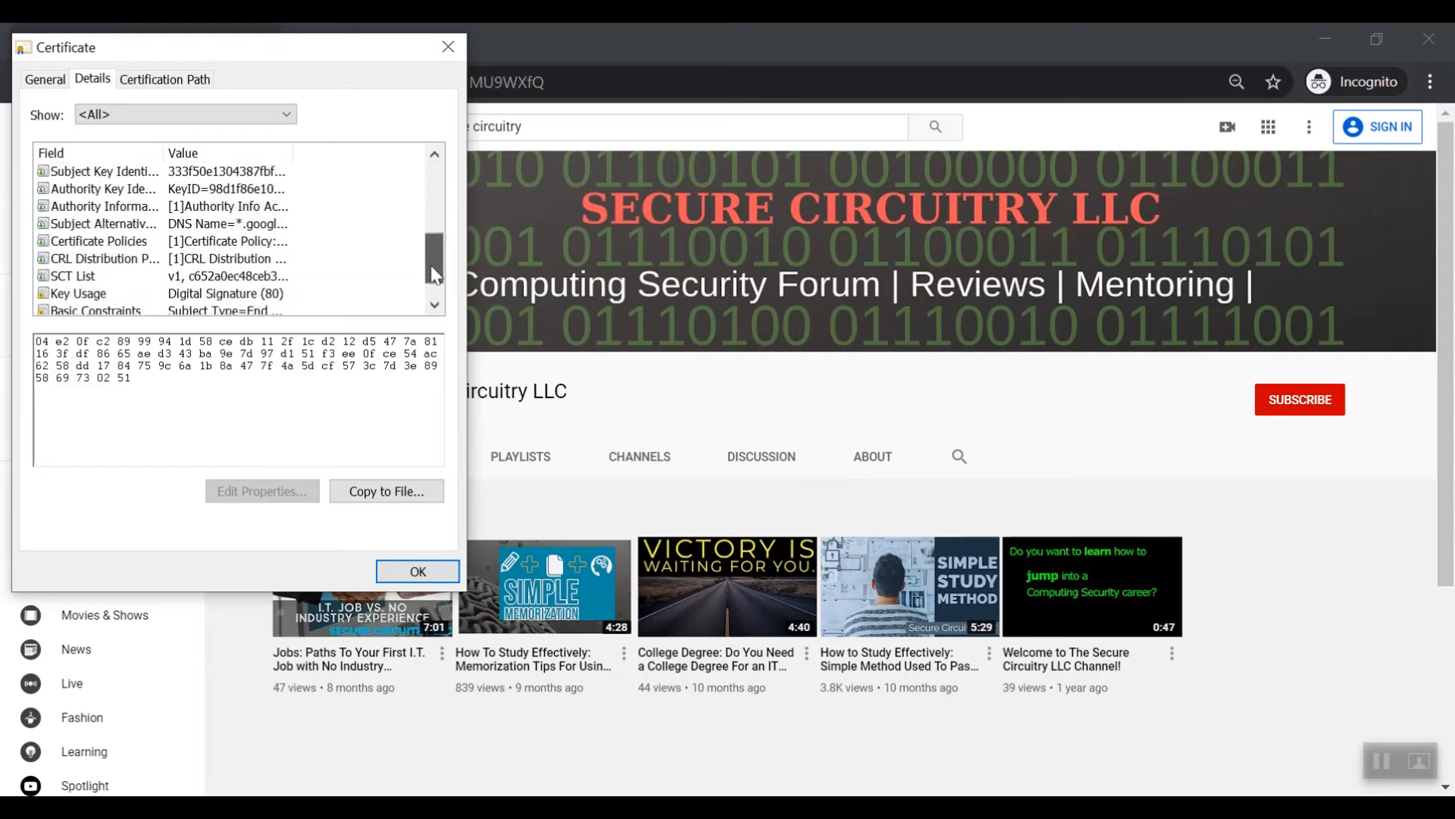
pyautogui.scroll(-3)
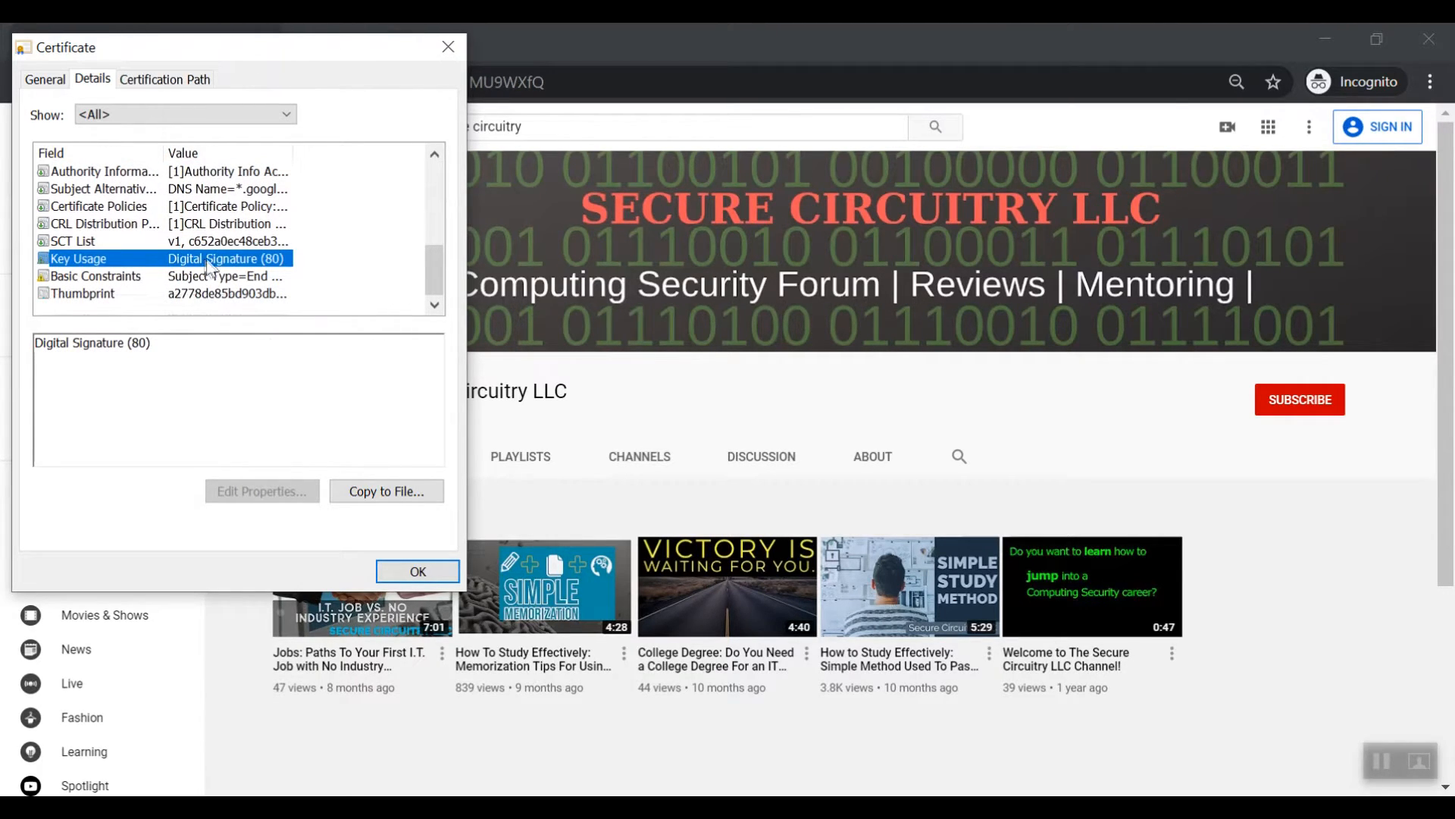
pyautogui.click(417, 570)
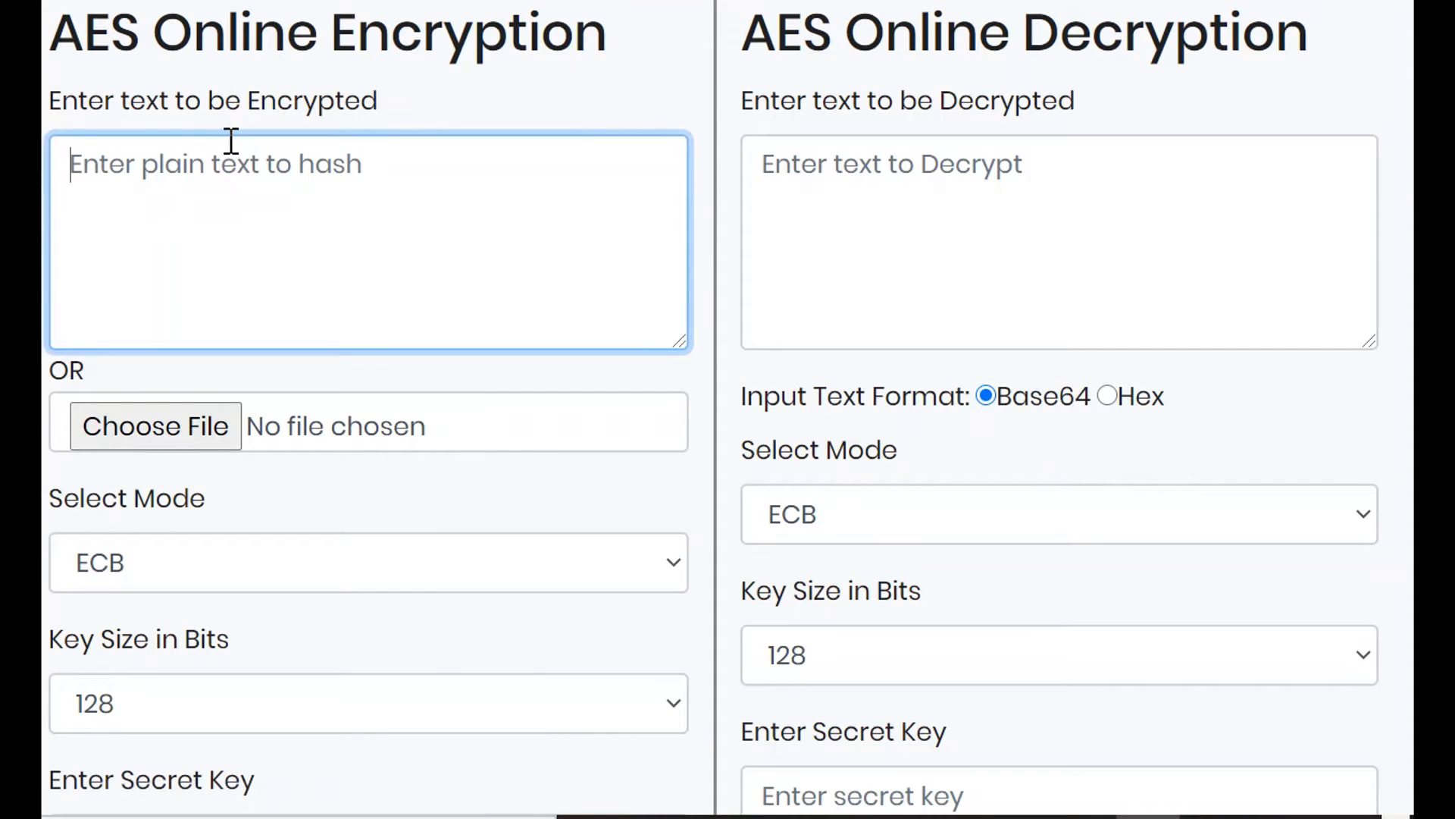
# Enter 'Secure Circuitry LLC' as the text to encrypt
pyautogui.write('Secu')
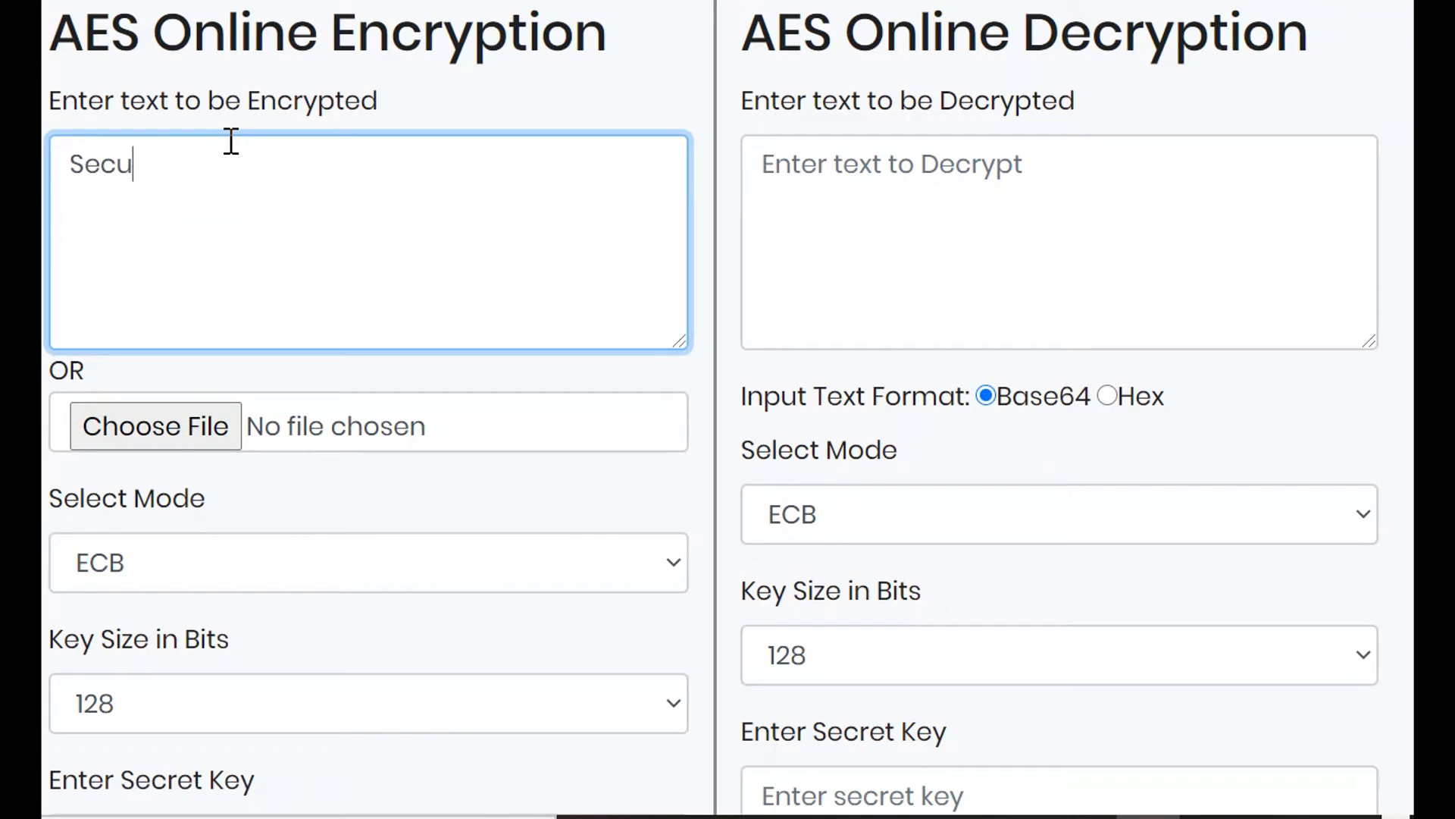
pyautogui.write('re C')
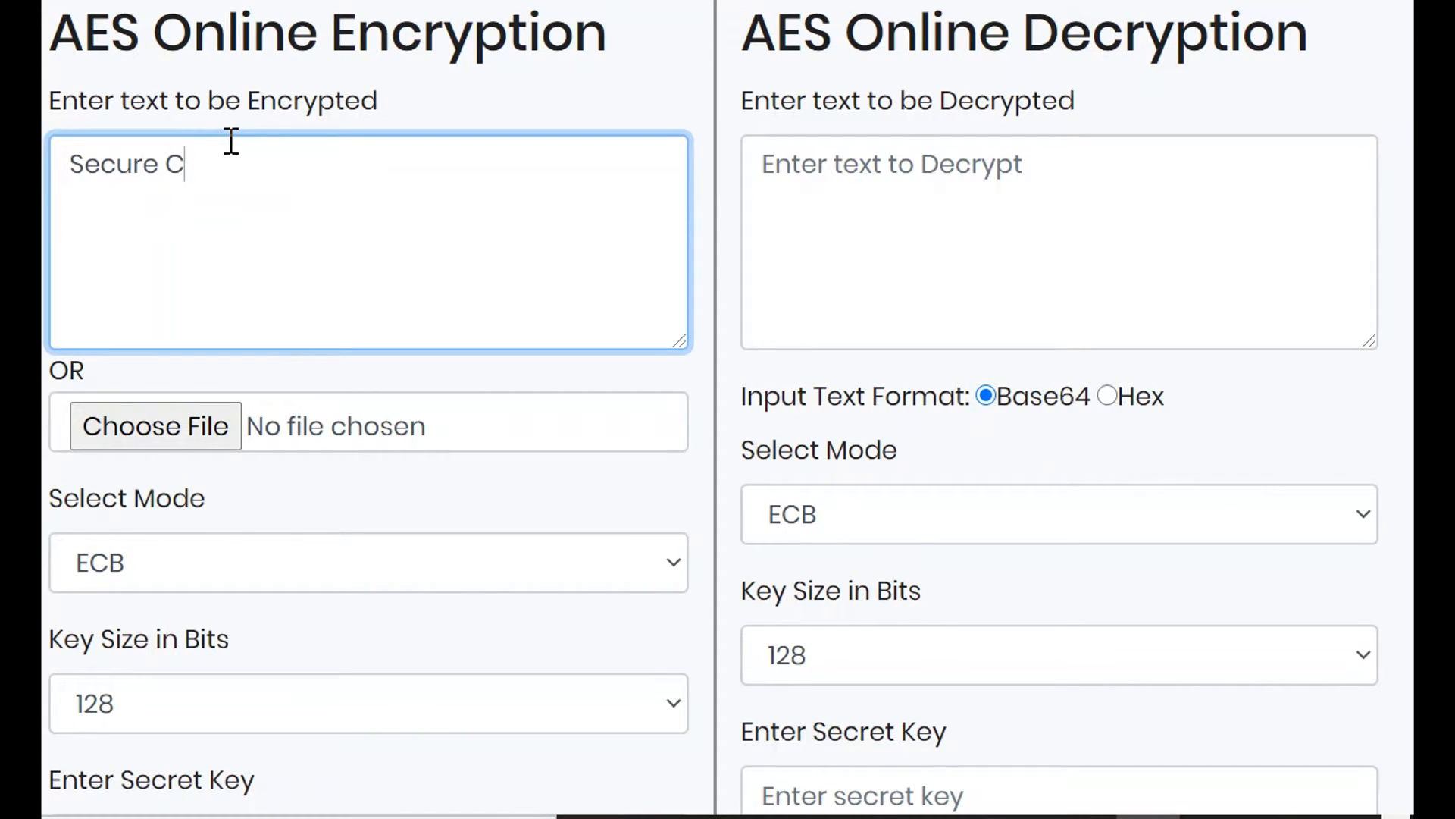
pyautogui.write('ircuitr')
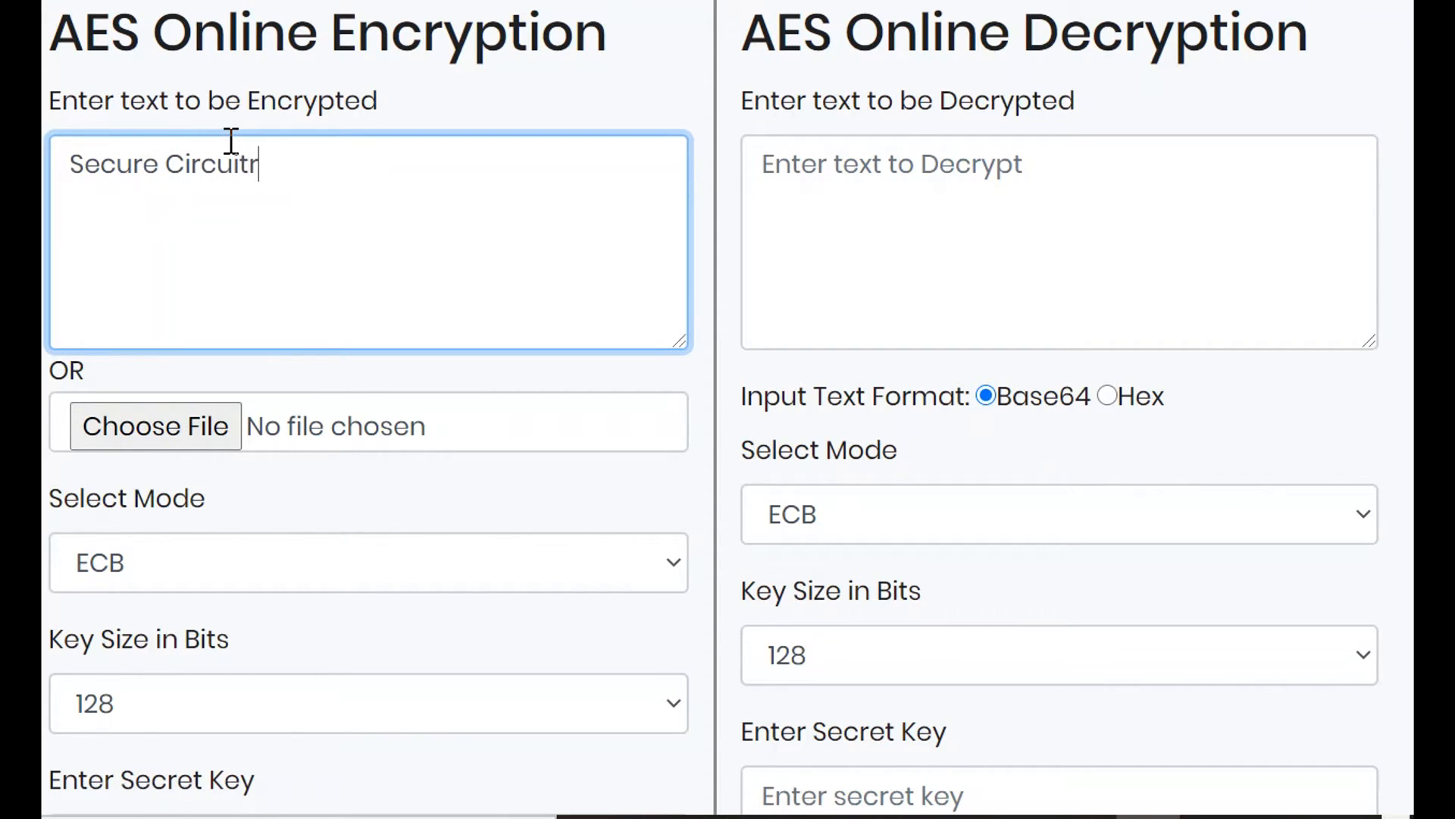
pyautogui.write('y LLC')
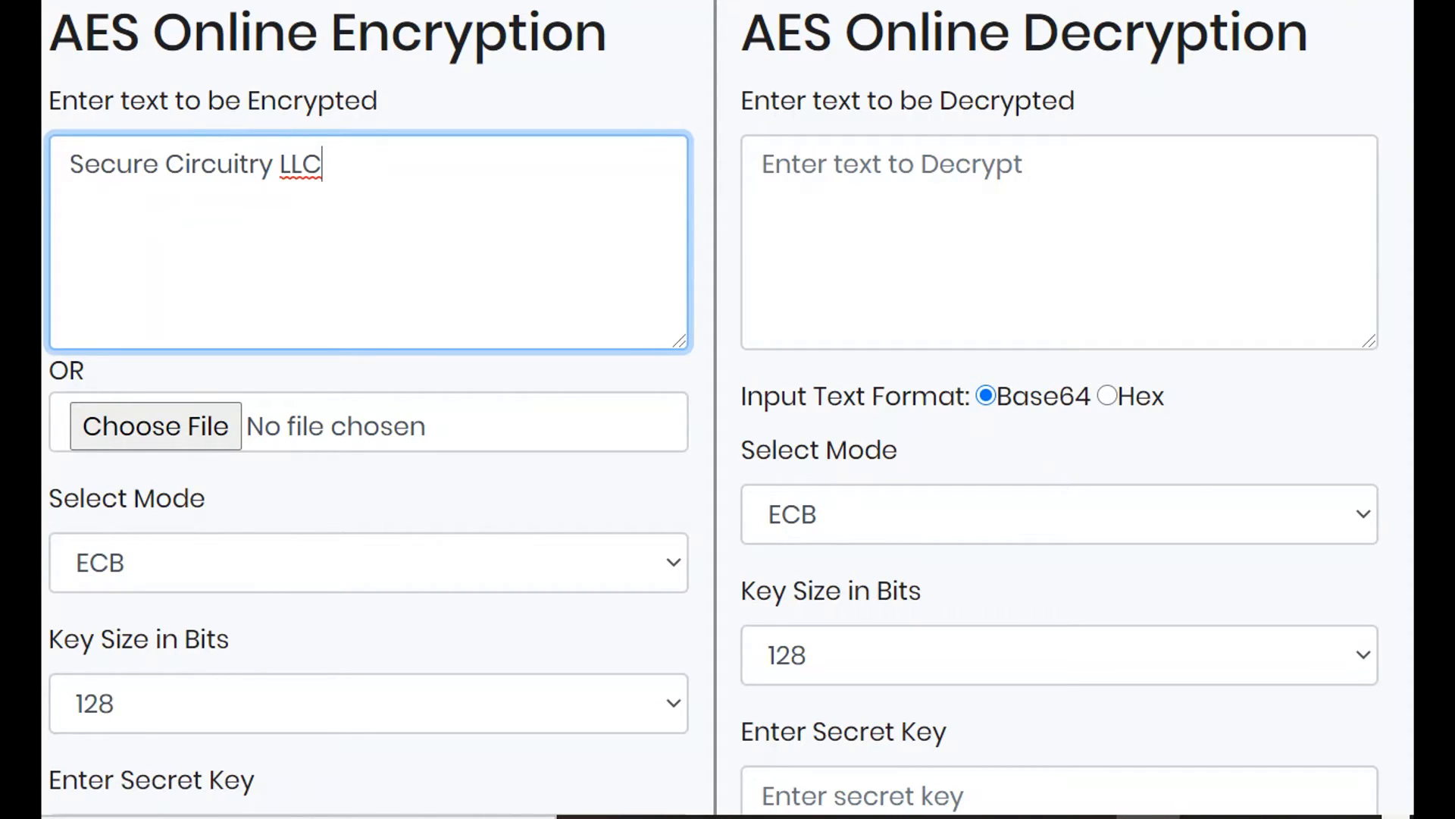
pyautogui.scroll(-3)
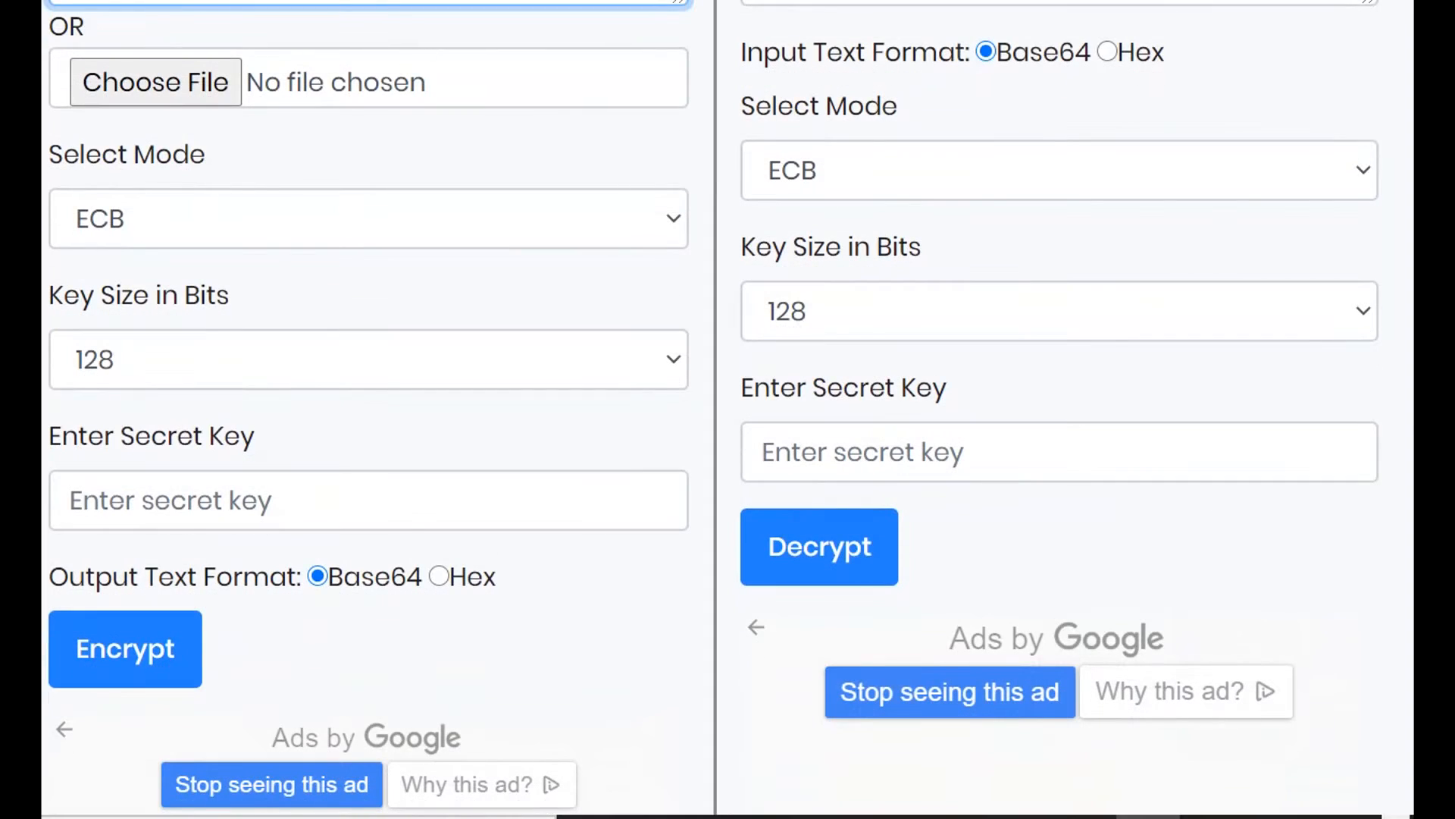
pyautogui.click(260, 500)
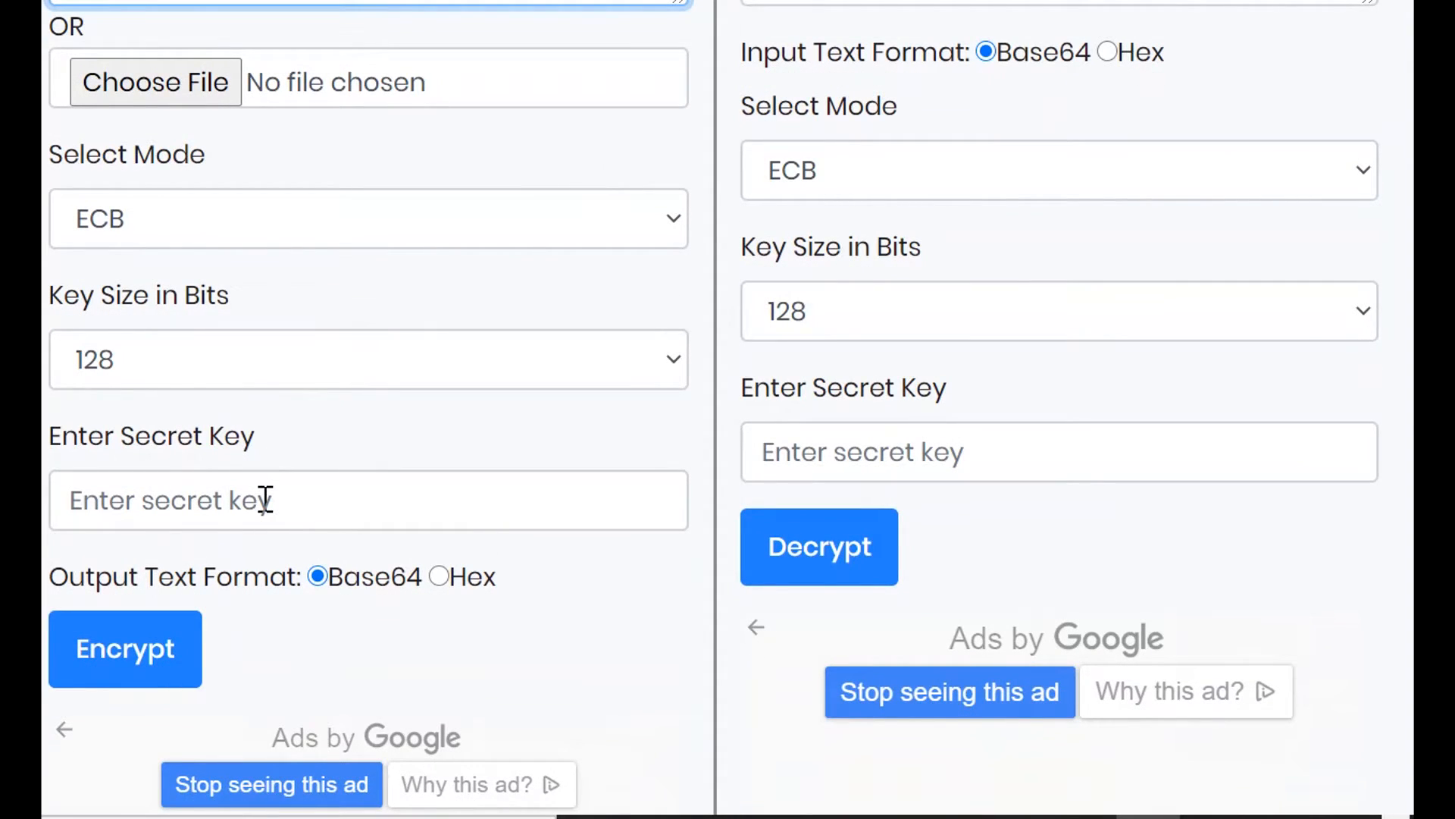
pyautogui.click(368, 499)
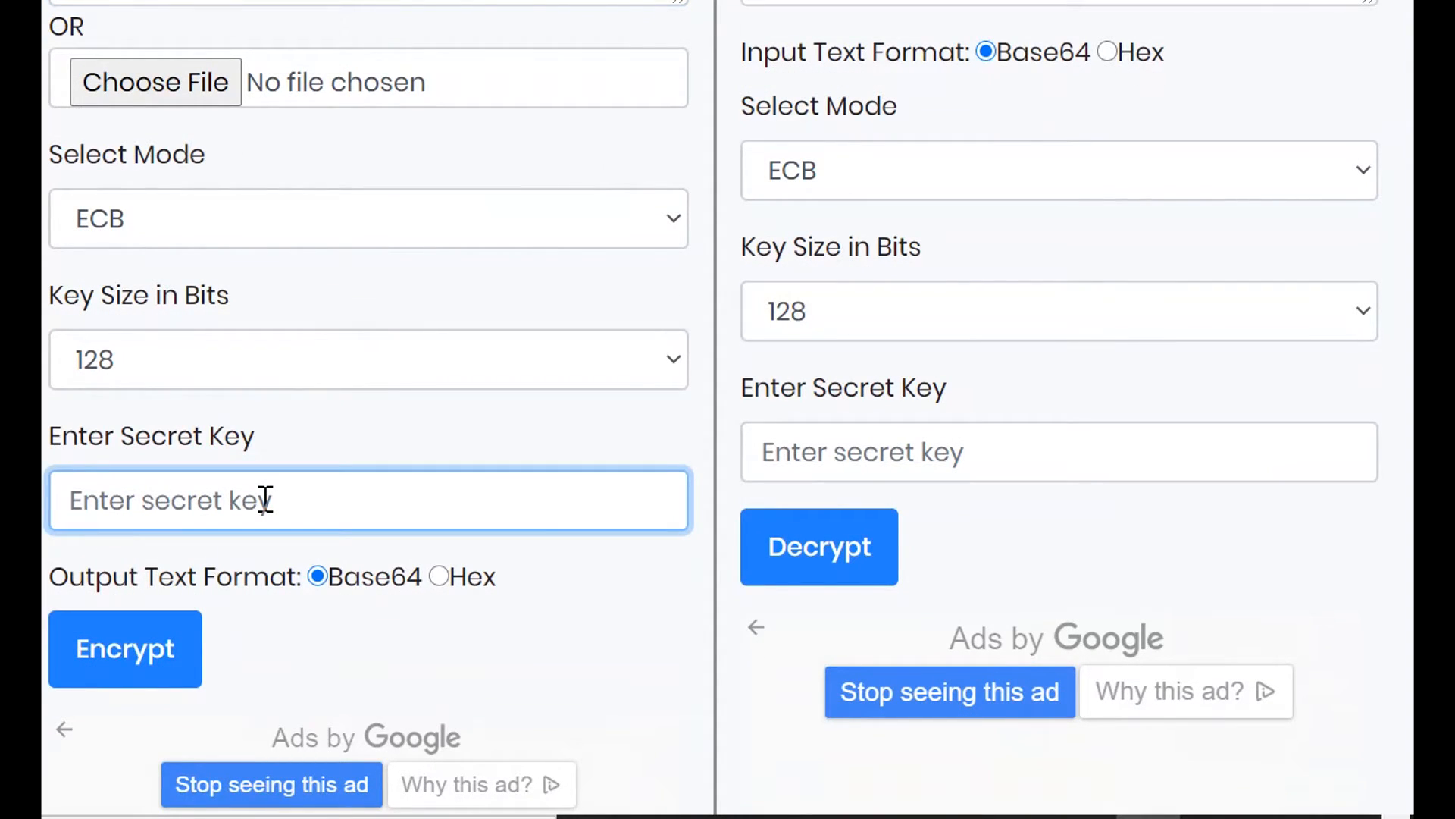
pyautogui.write('0000000000000')
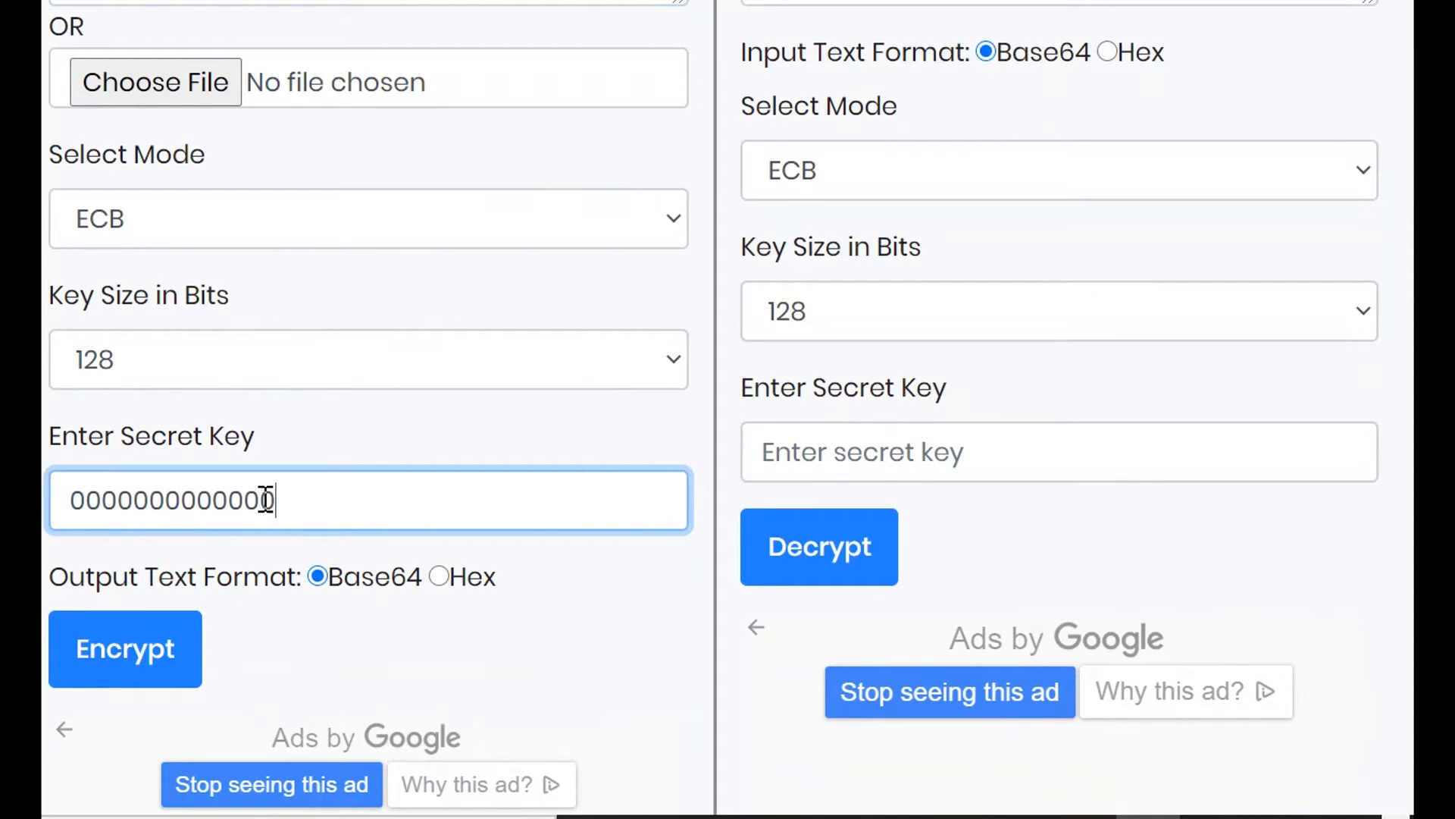
pyautogui.write('000')
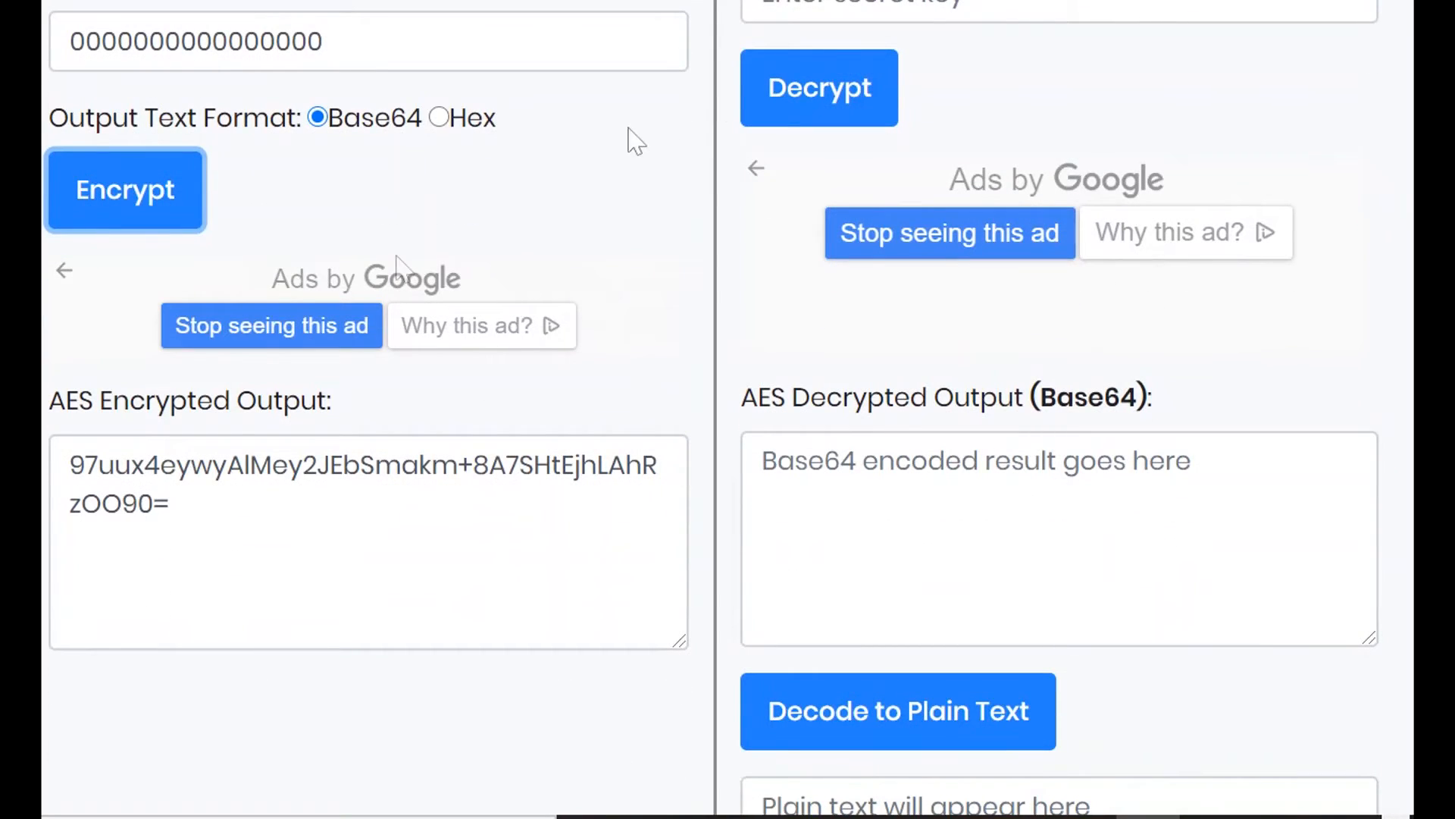
# Copy the Base64 ciphertext from AES Encrypted Output and return to the decryption input
pyautogui.click(186, 504)
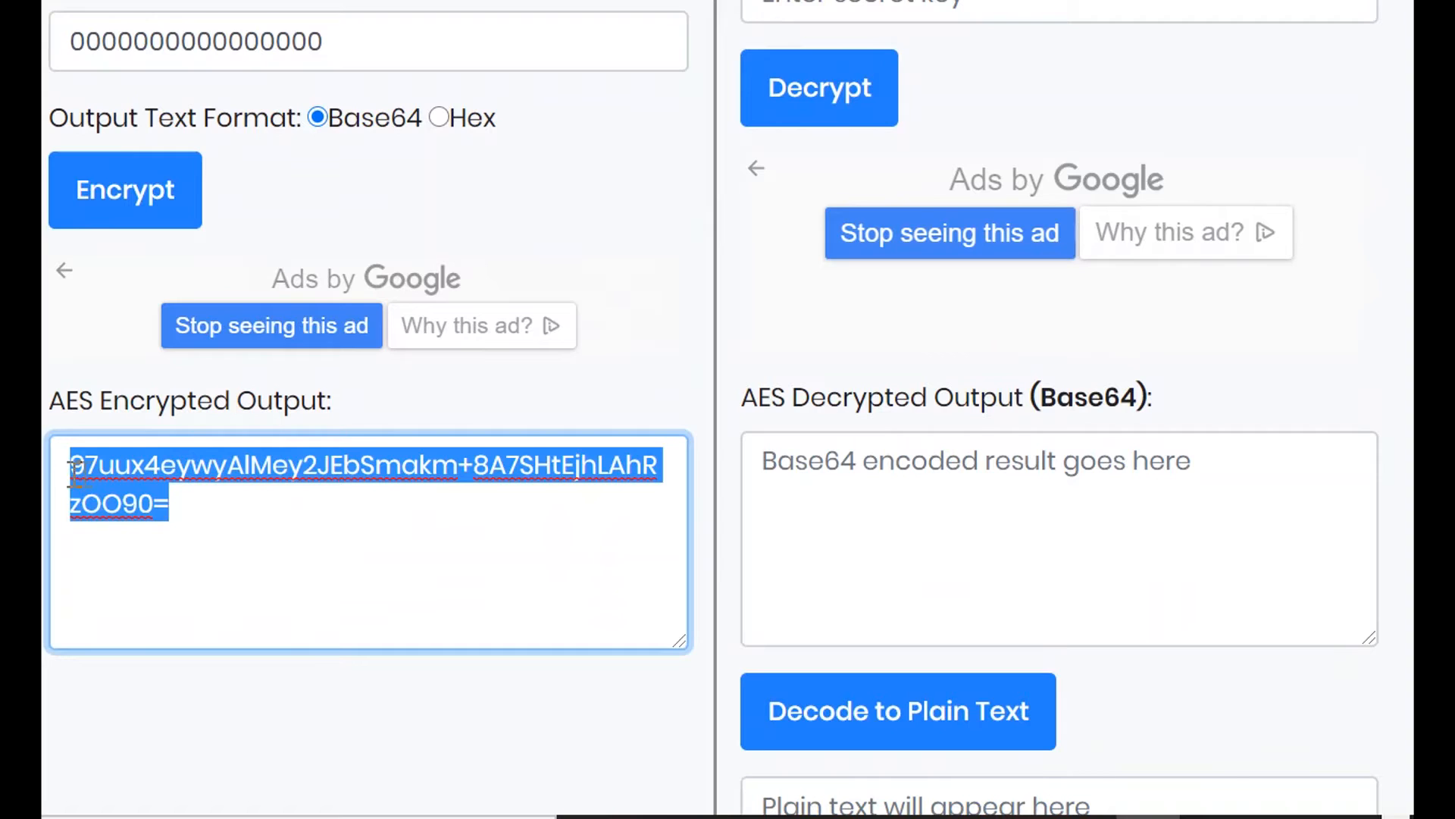
pyautogui.rightClick(102, 473)
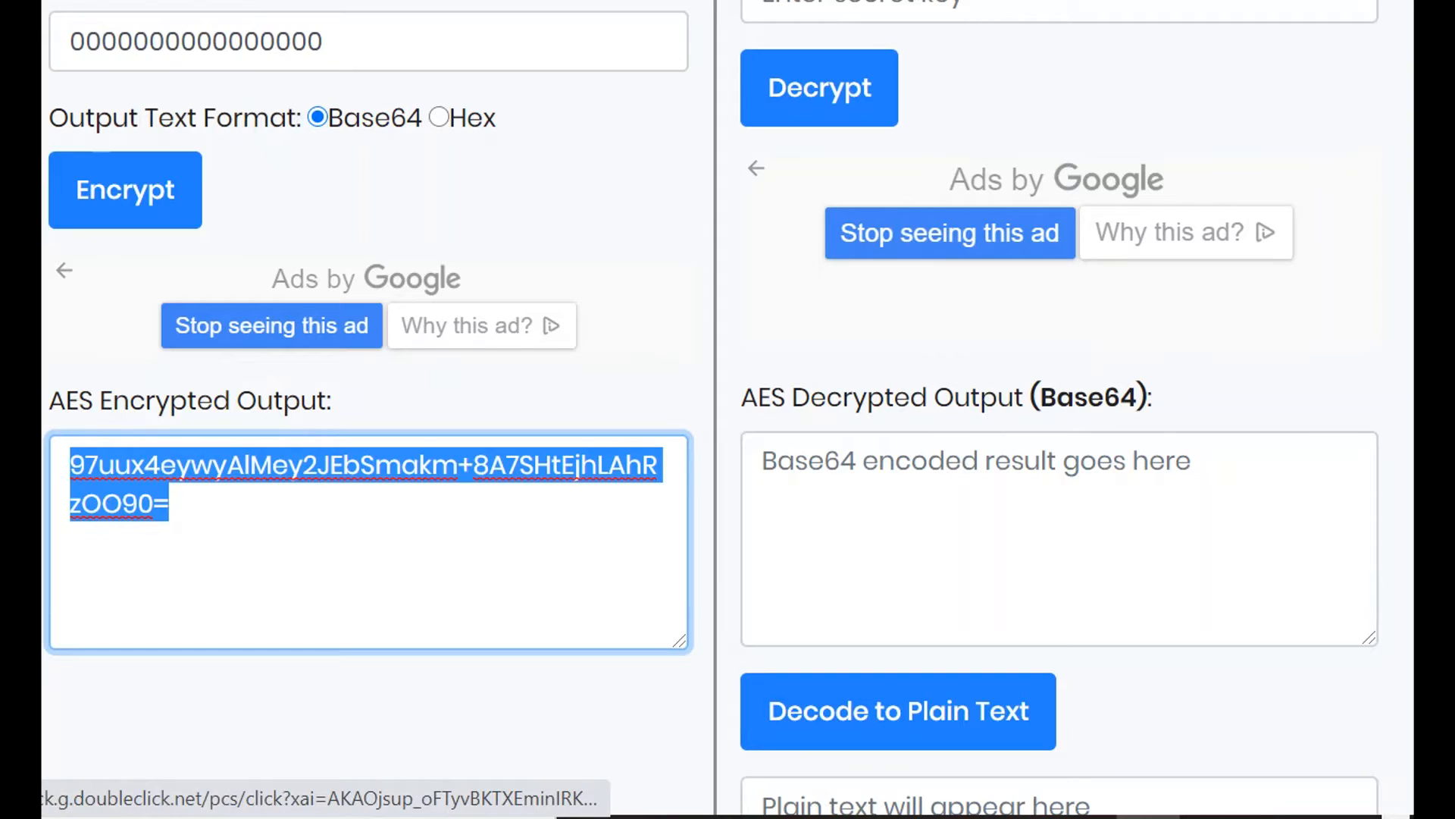
pyautogui.scroll(3)
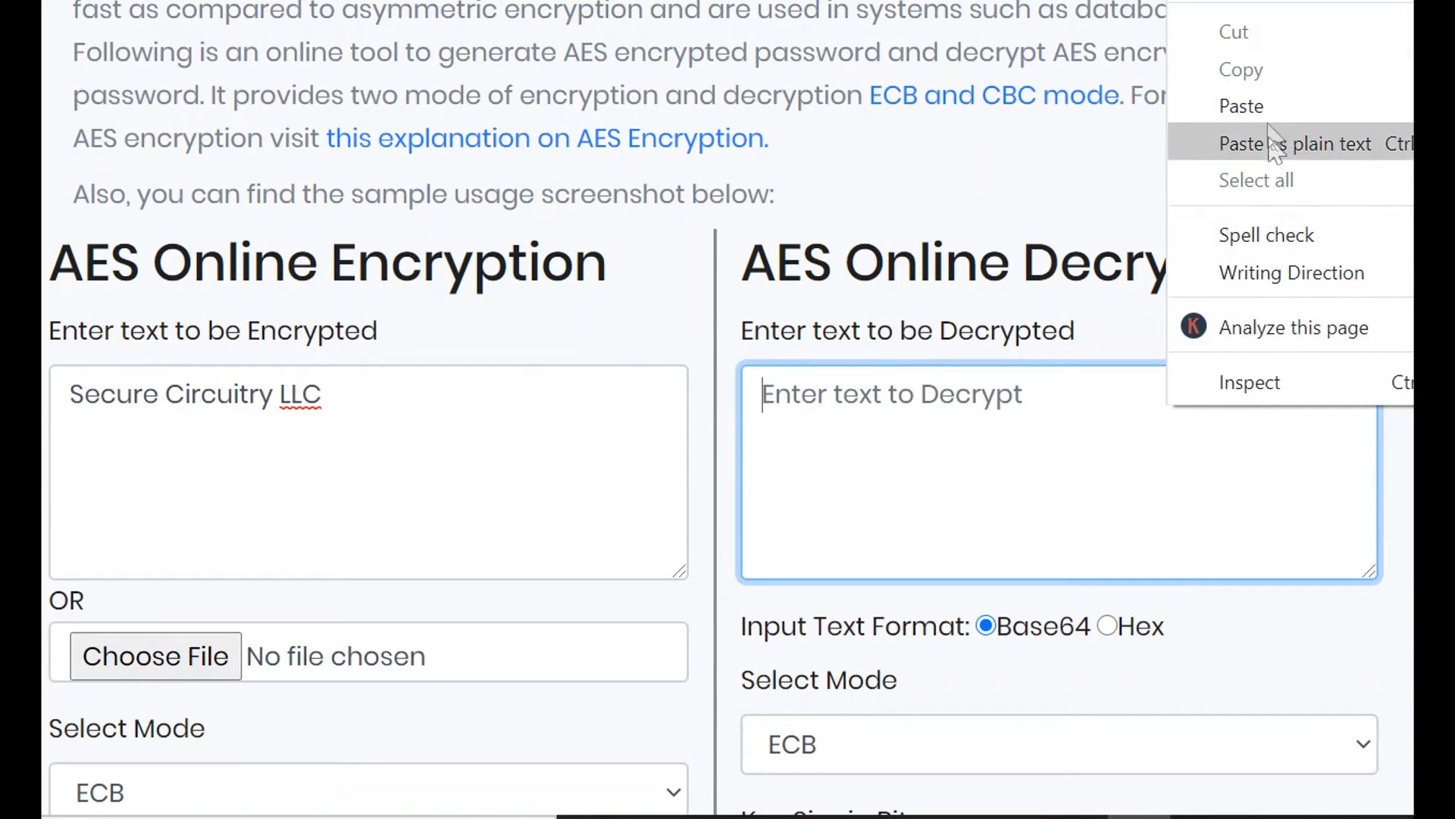
pyautogui.moveTo(1241, 106)
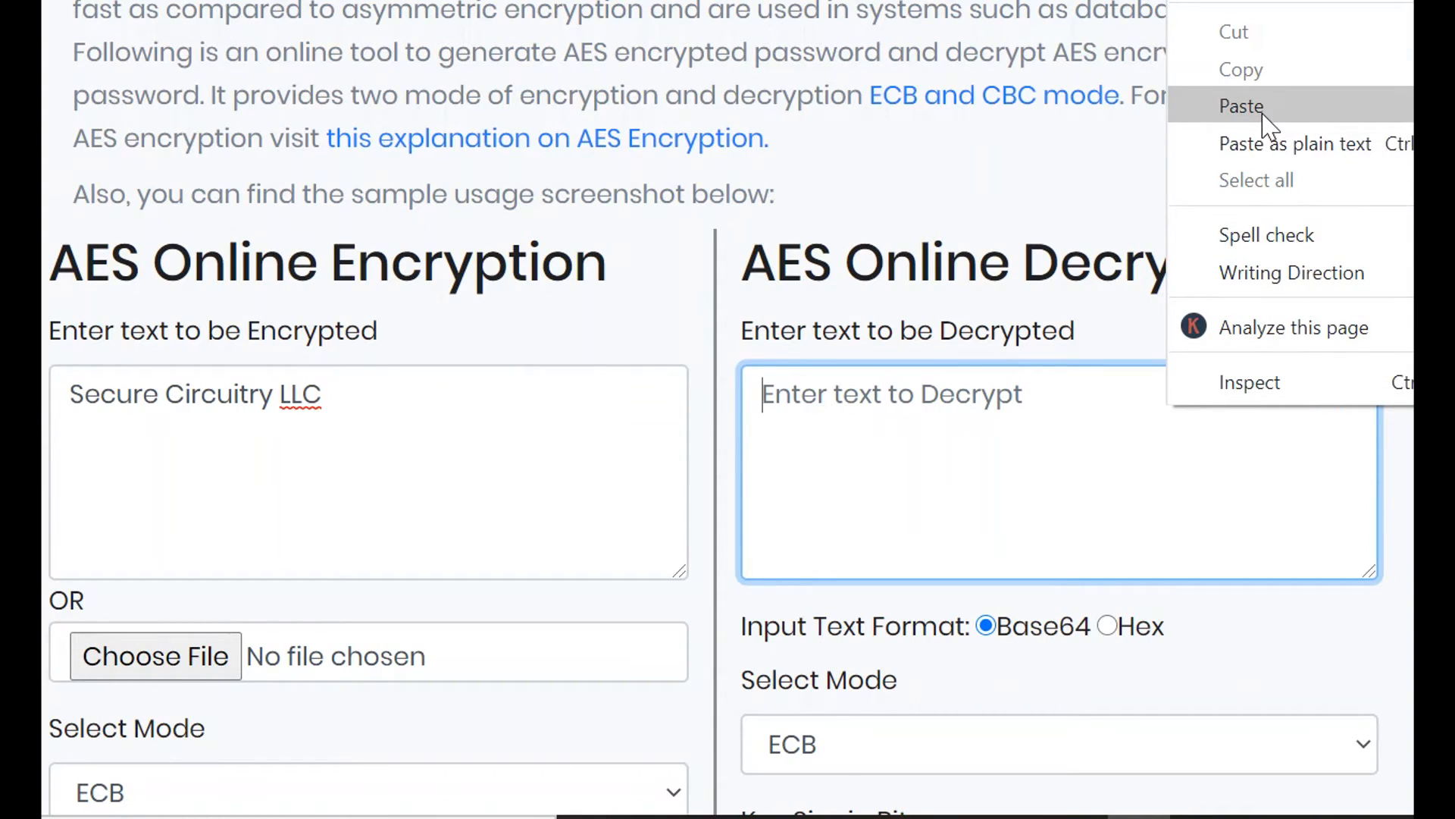
pyautogui.click(1240, 106)
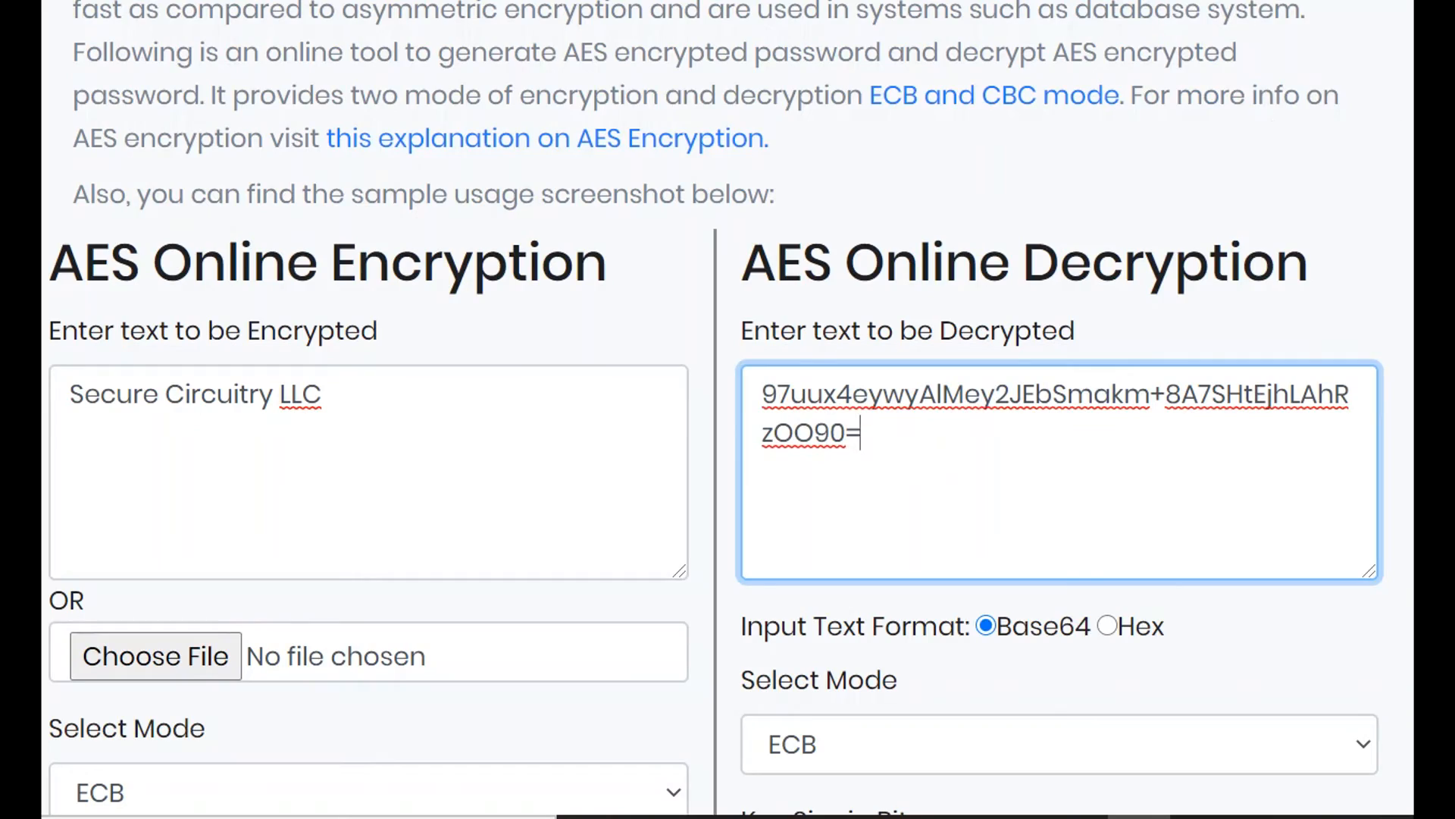
pyautogui.scroll(-3)
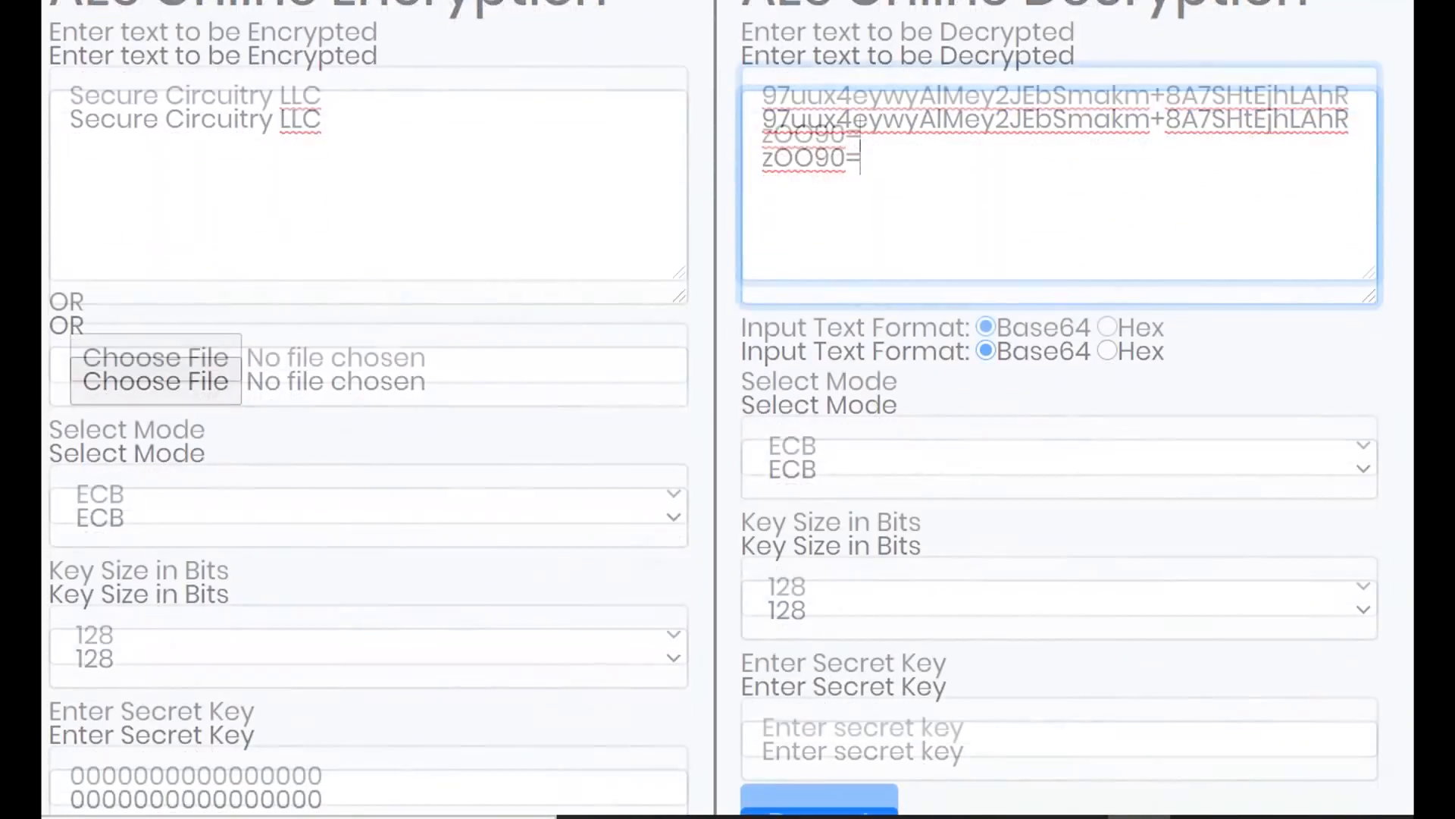
pyautogui.scroll(-3)
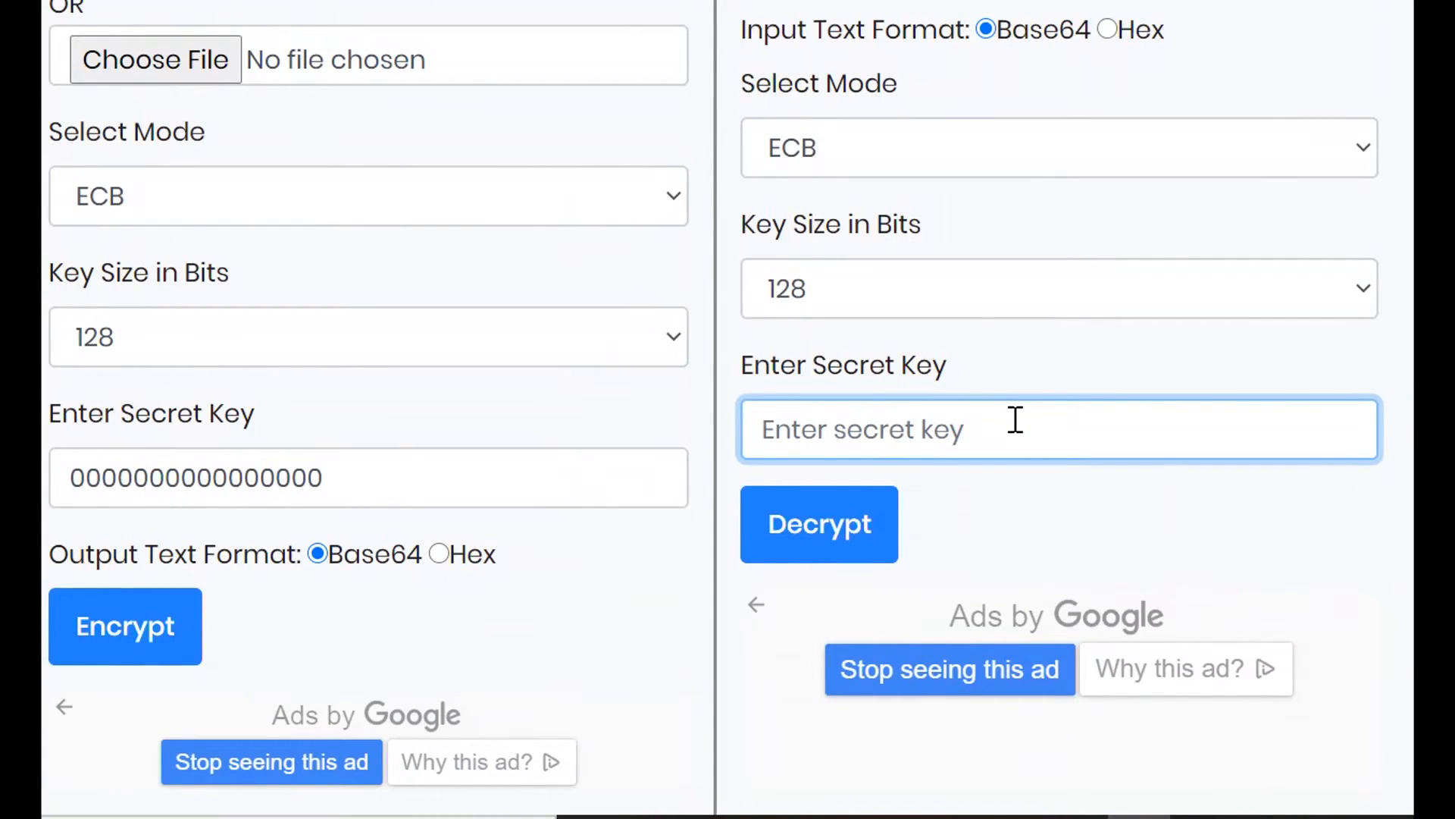
pyautogui.write('0000000000000000')
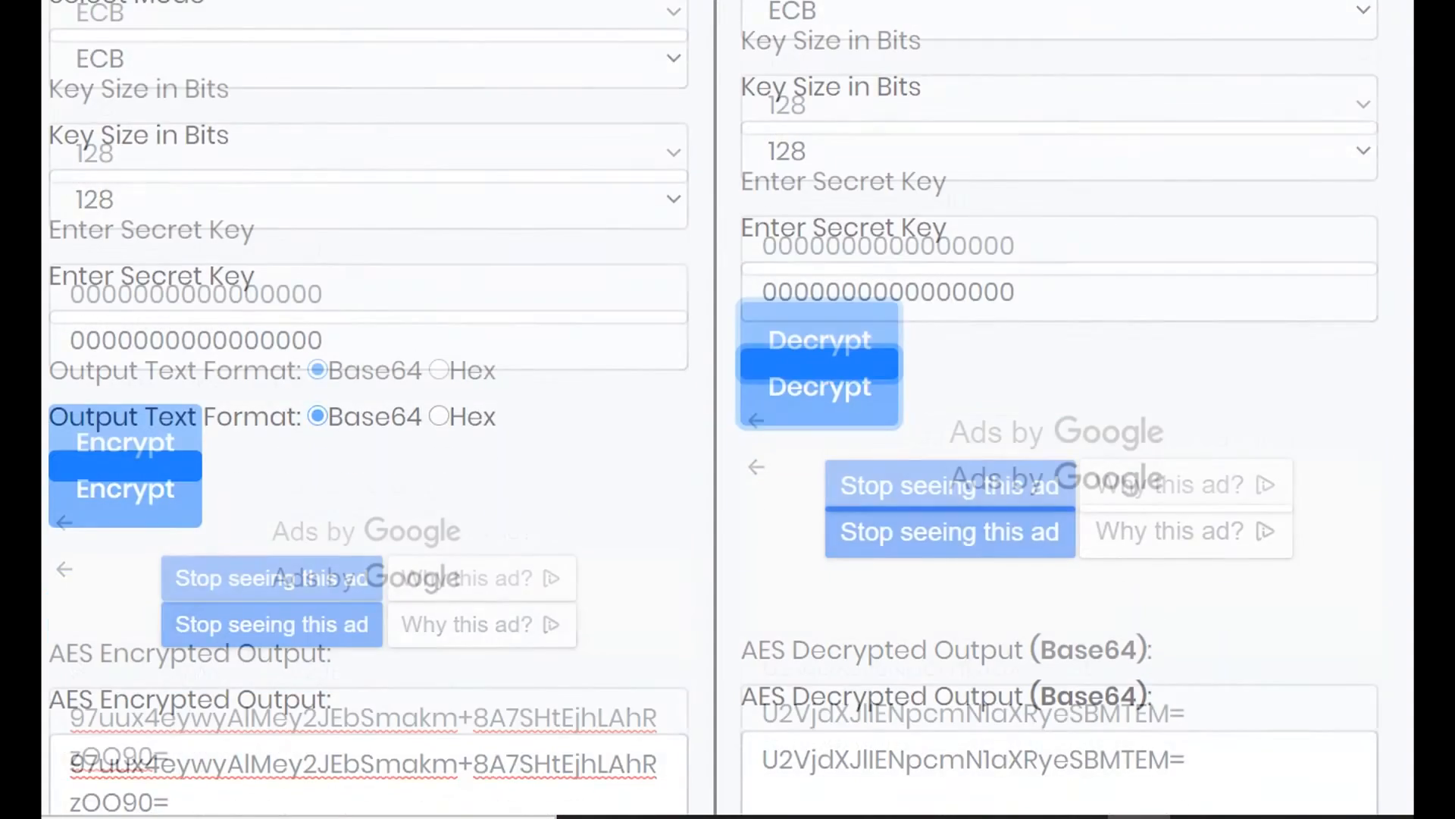
# Decode the result to plain text and select the recovered 'Secure Circuitry LLC'
pyautogui.scroll(-3)
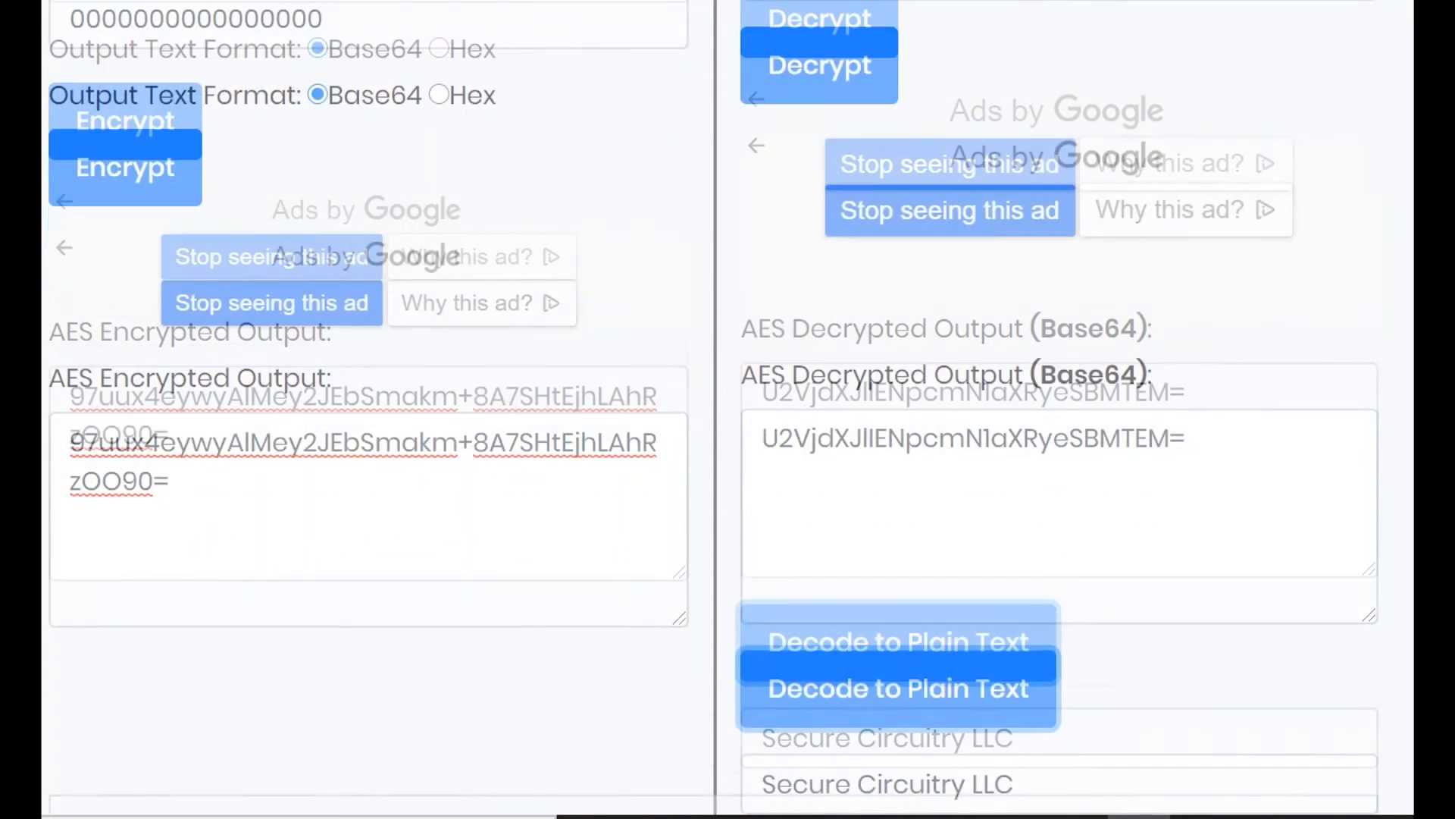
pyautogui.scroll(-3)
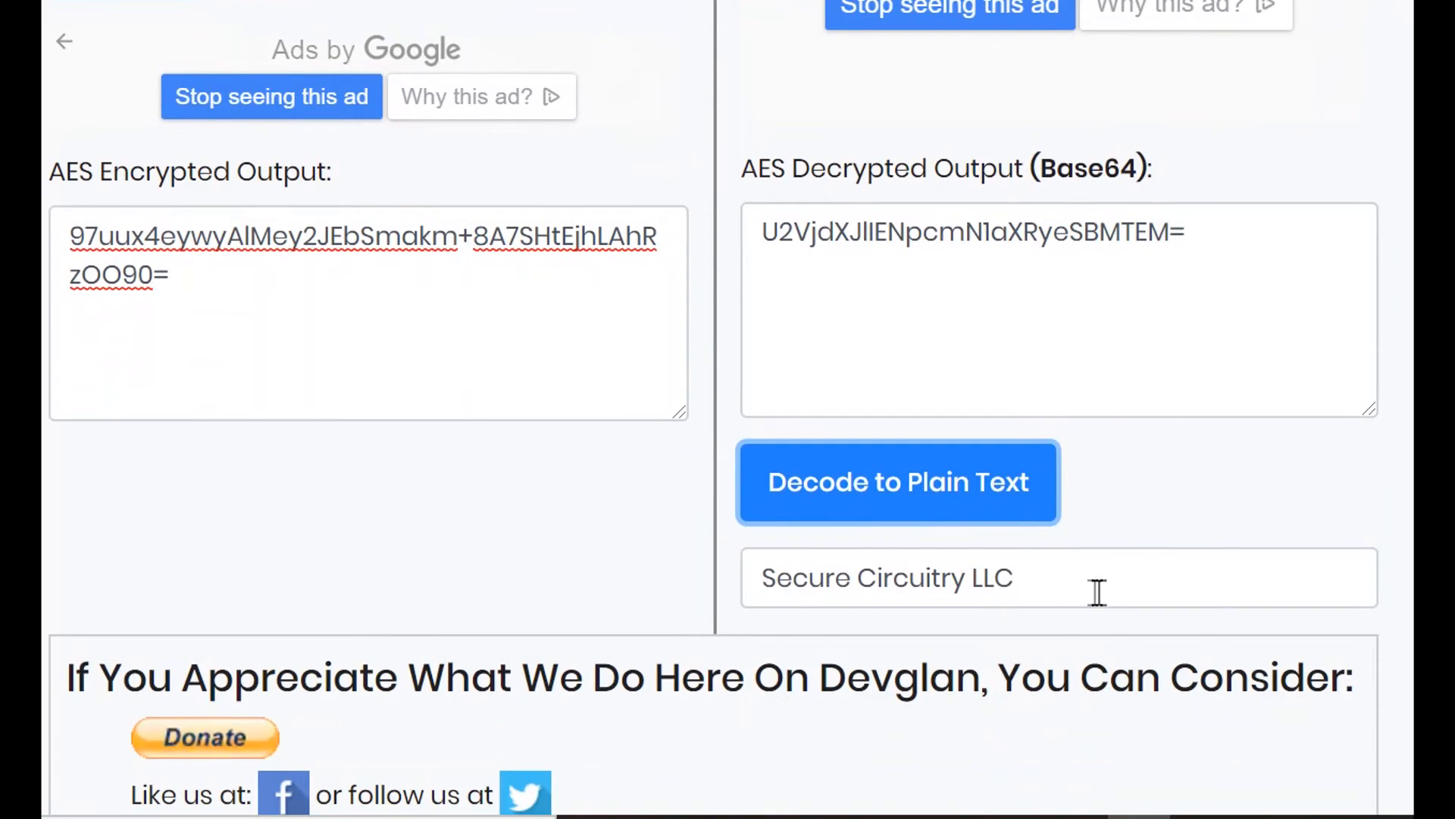
pyautogui.tripleClick(886, 578)
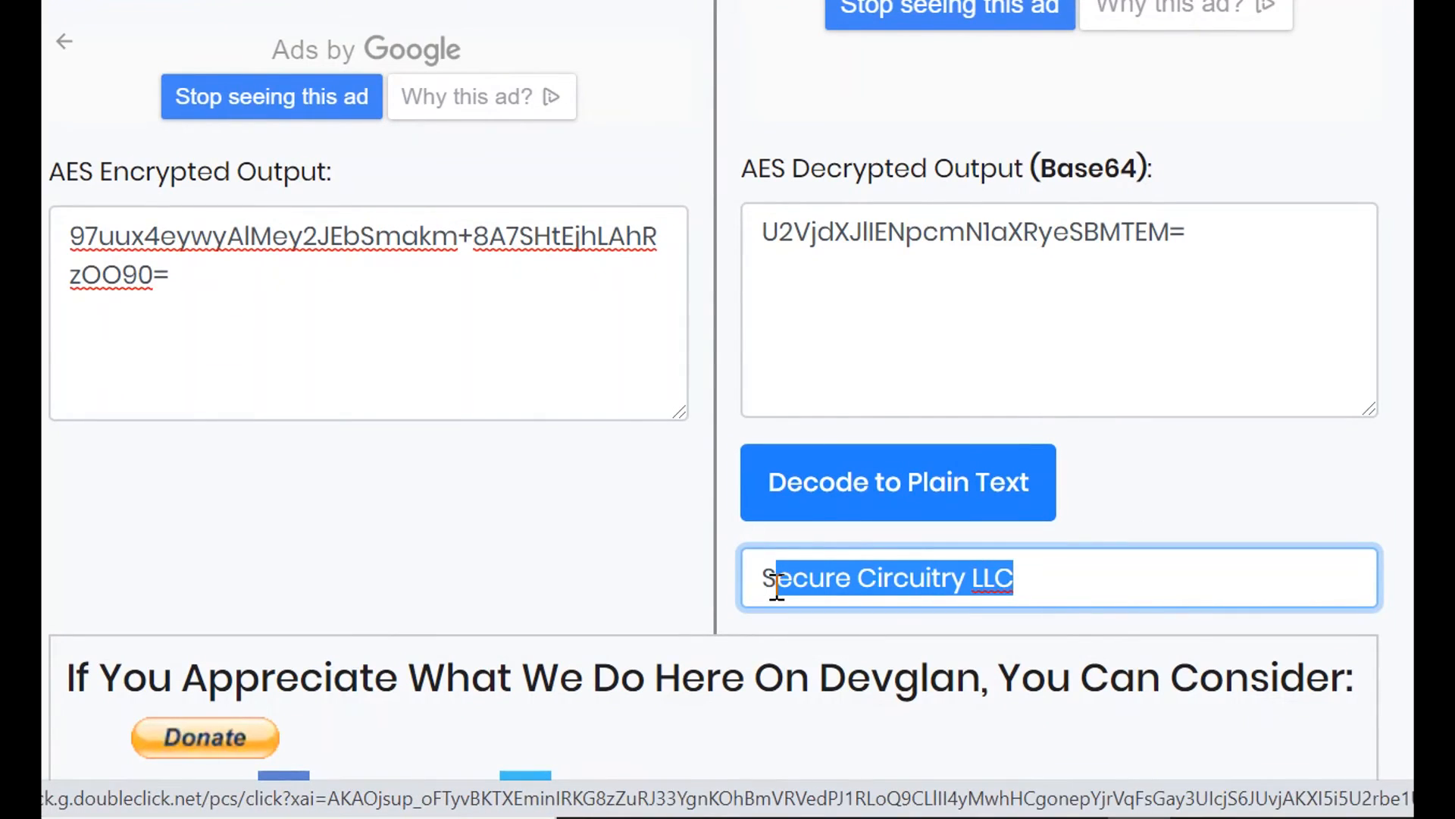